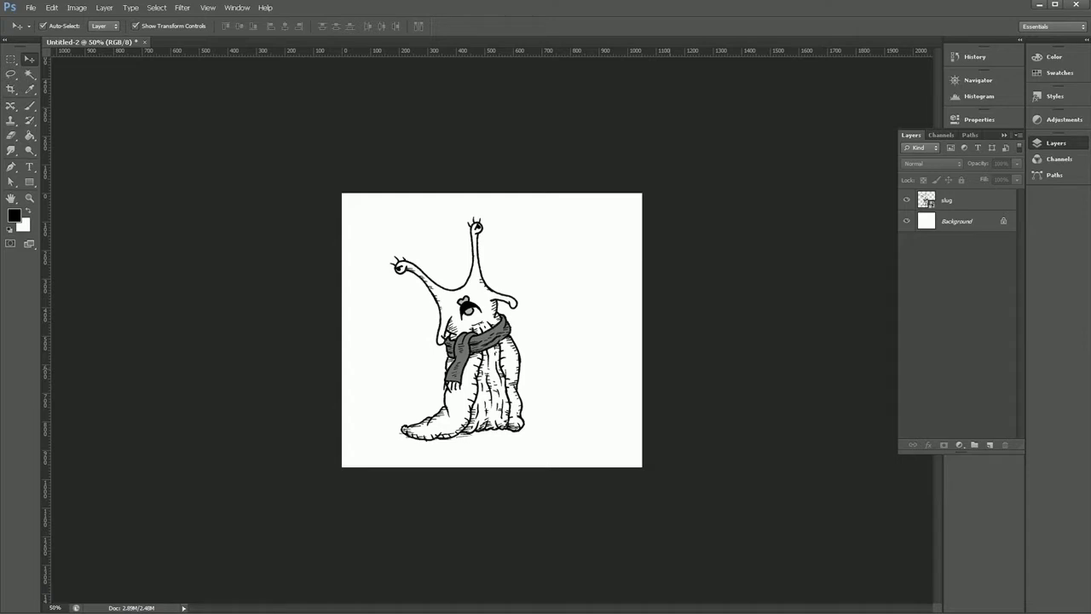
- Show the Timeline panel from the Window menu and create a video timeline for the slug layer
left_click(237, 7)
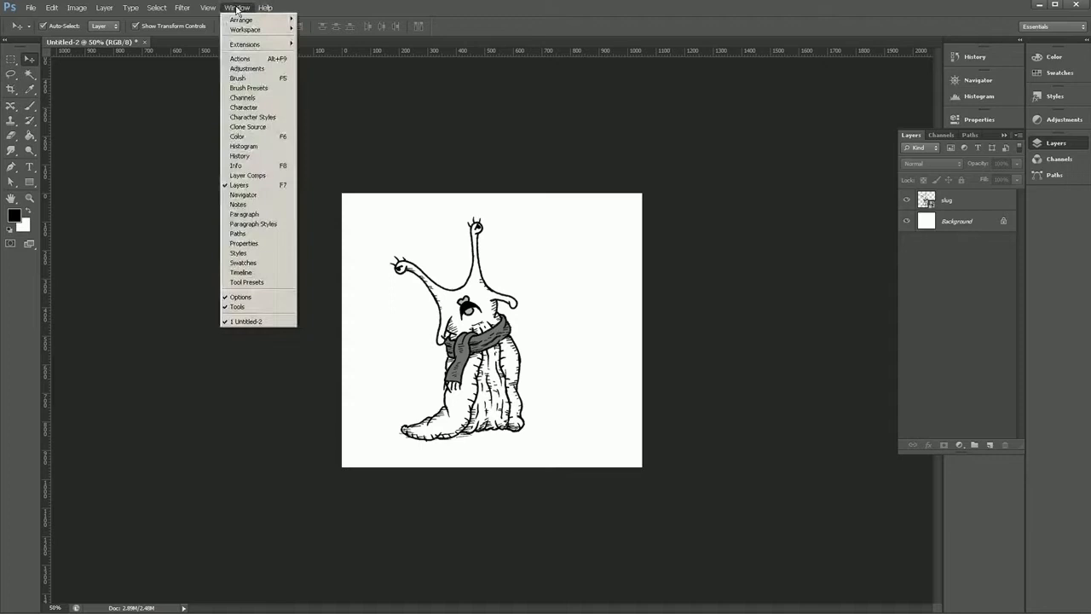
mouse_move(239, 252)
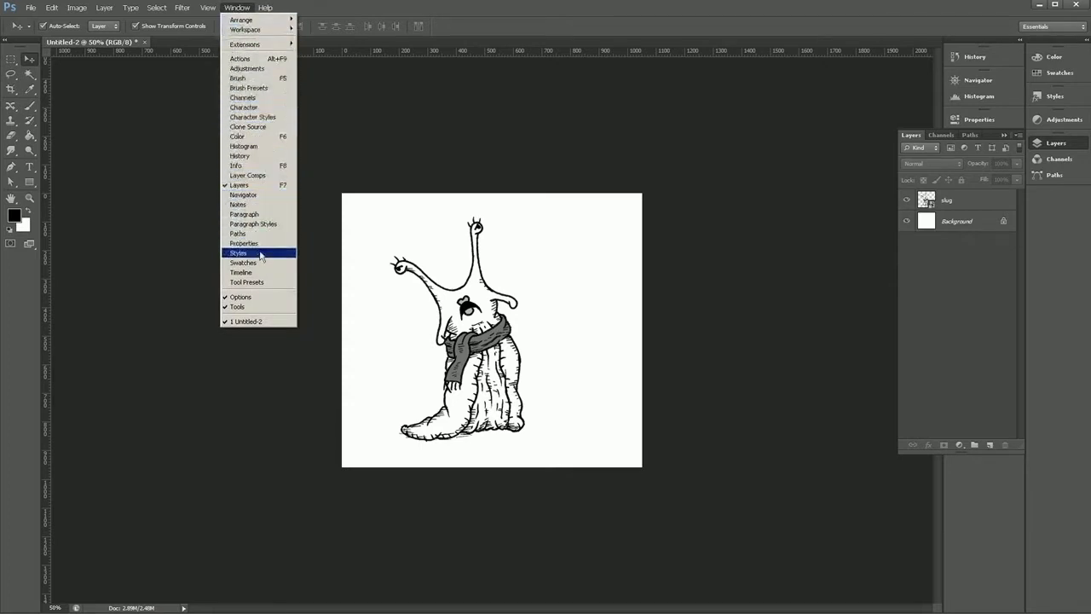
left_click(242, 272)
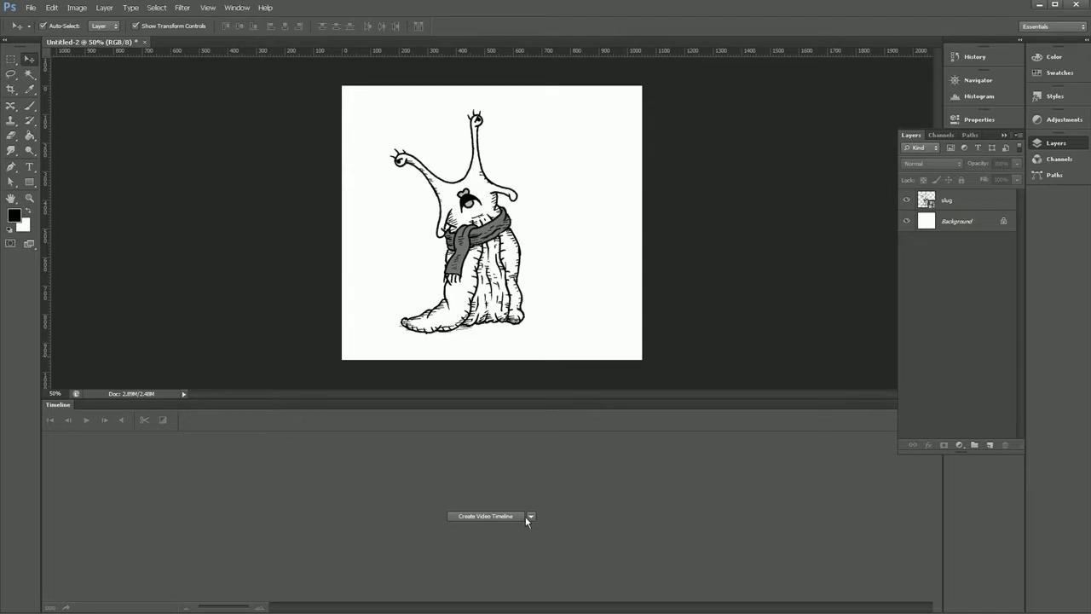
mouse_move(516, 532)
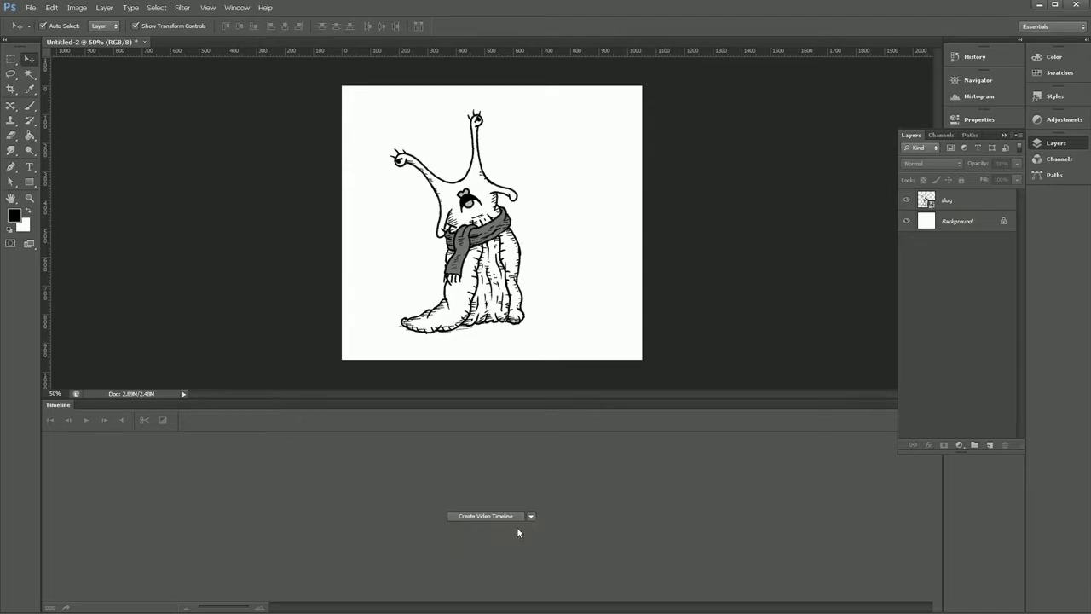
left_click(484, 515)
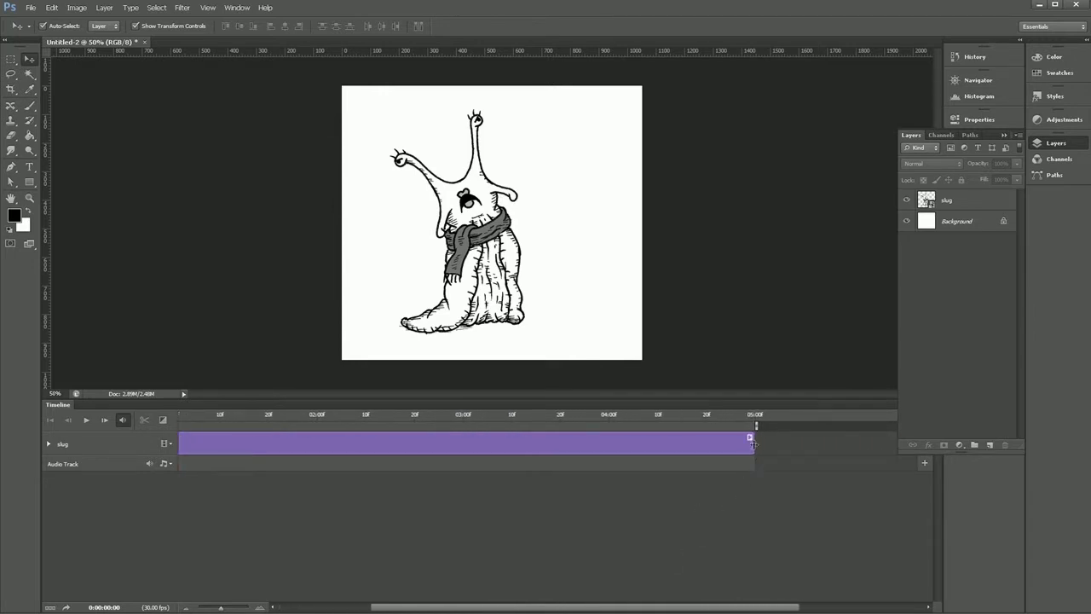
- Trim the slug clip's end so it runs about two seconds
left_click_drag(750, 436, 383, 436)
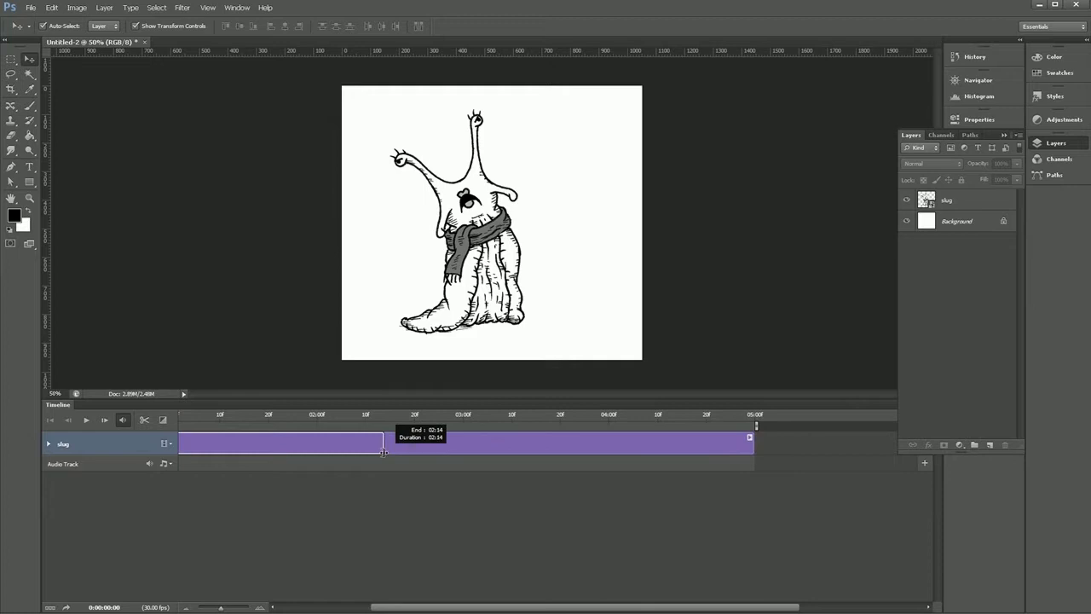
left_click_drag(384, 443, 317, 443)
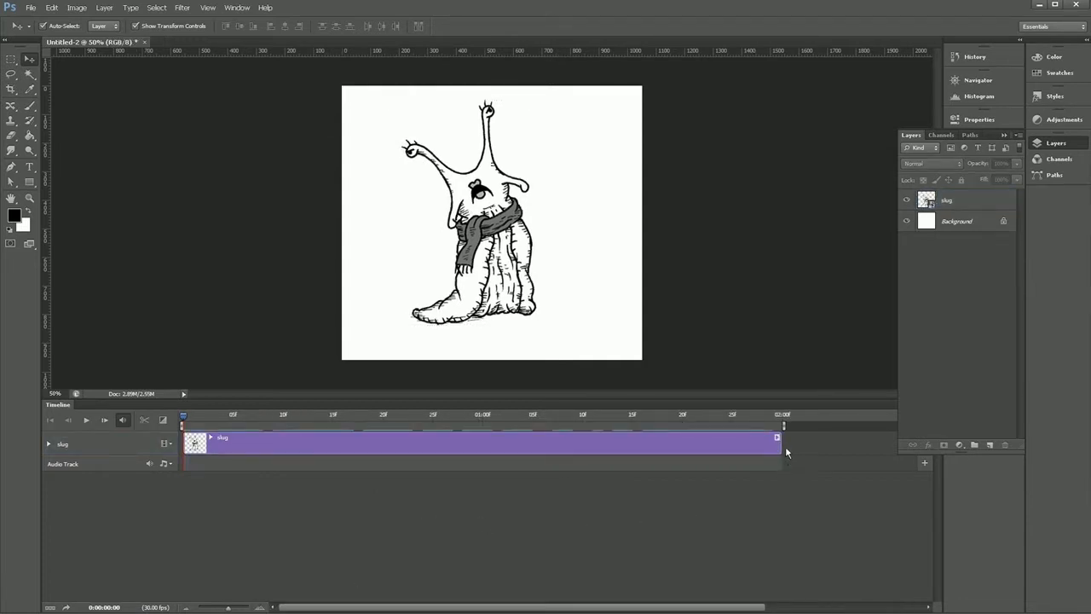
left_click_drag(776, 437, 480, 437)
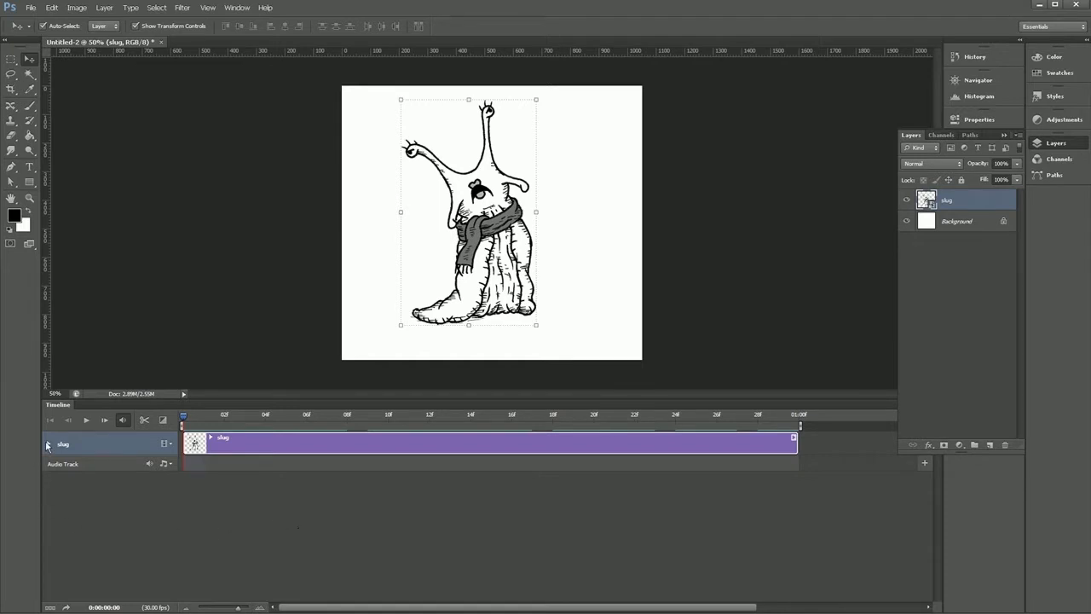
- Expand the slug track, enable its Transform stopwatch and set a keyframe at the clip midpoint
left_click(48, 443)
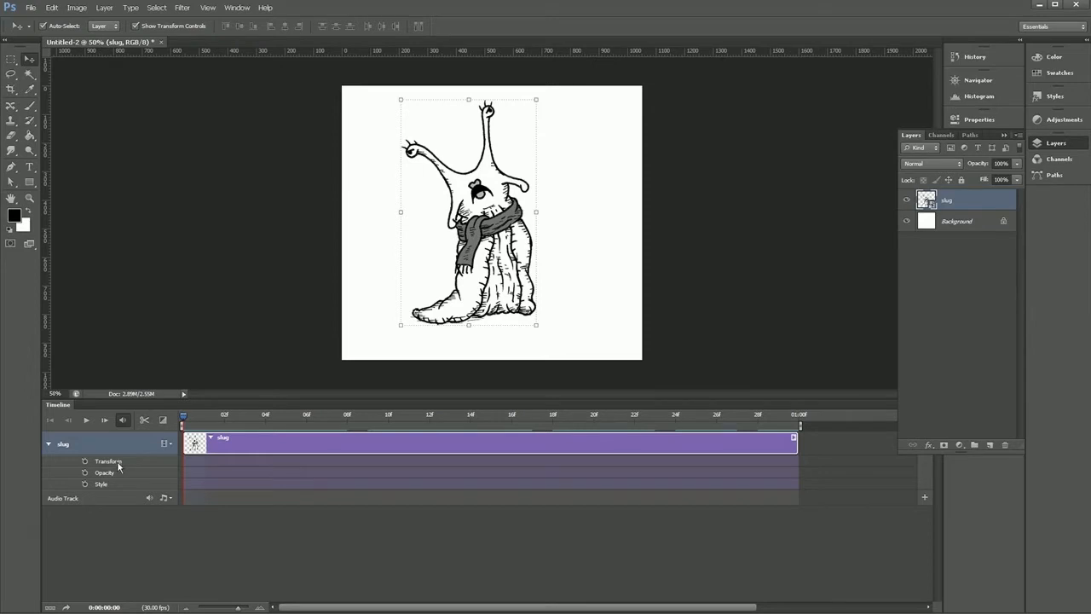
mouse_move(105, 488)
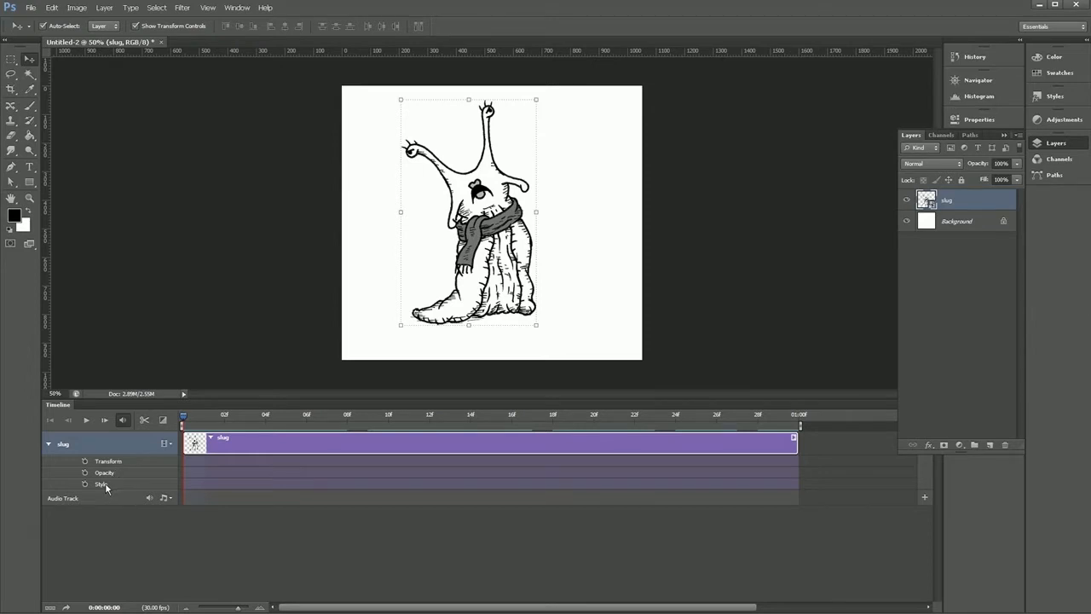
mouse_move(85, 463)
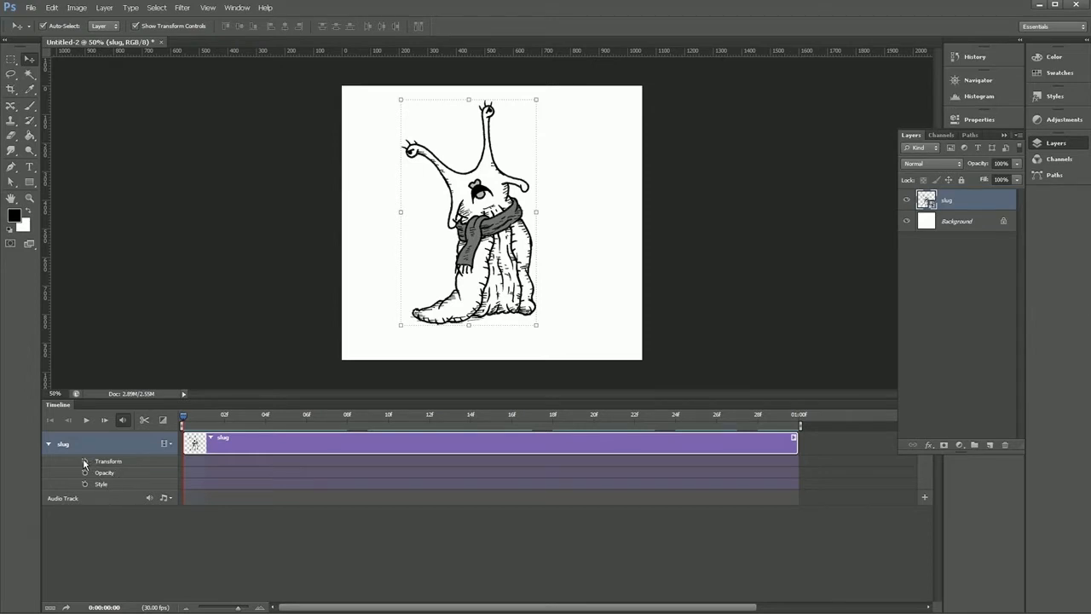
left_click(85, 460)
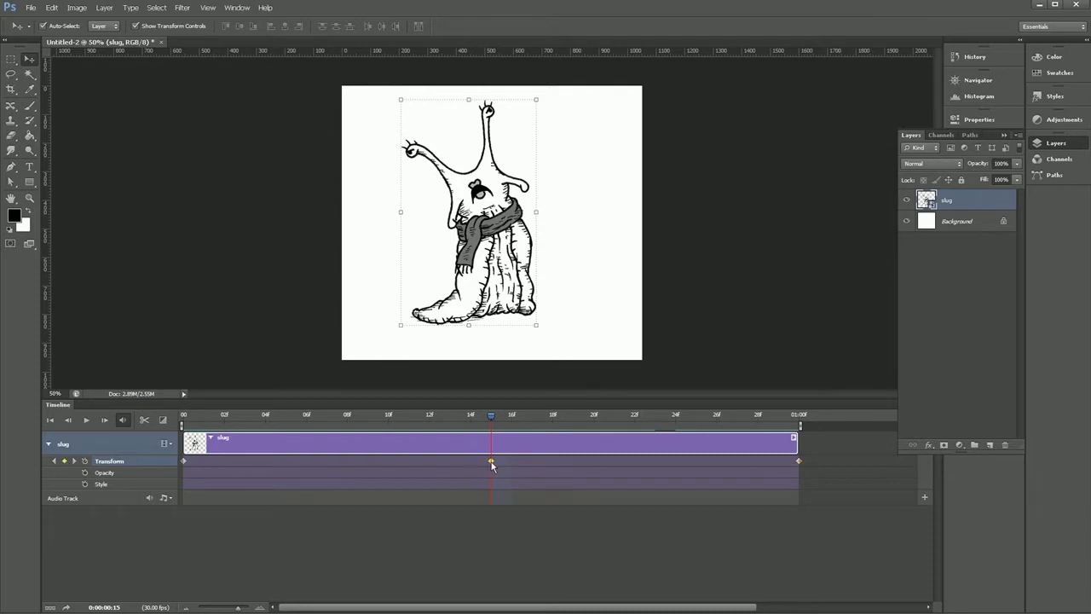
left_click_drag(467, 213, 545, 221)
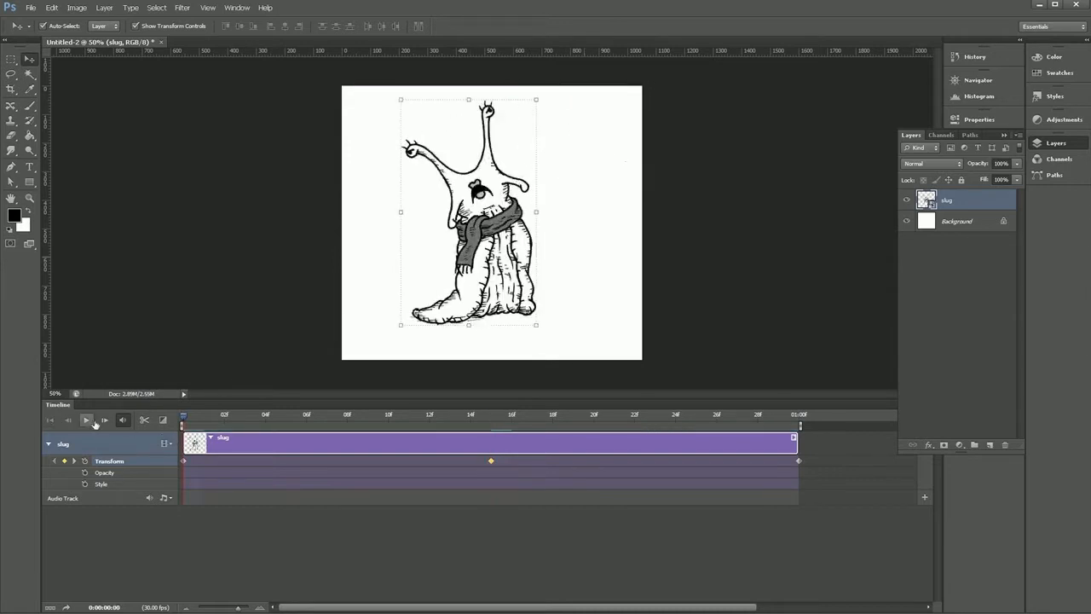
left_click(85, 419)
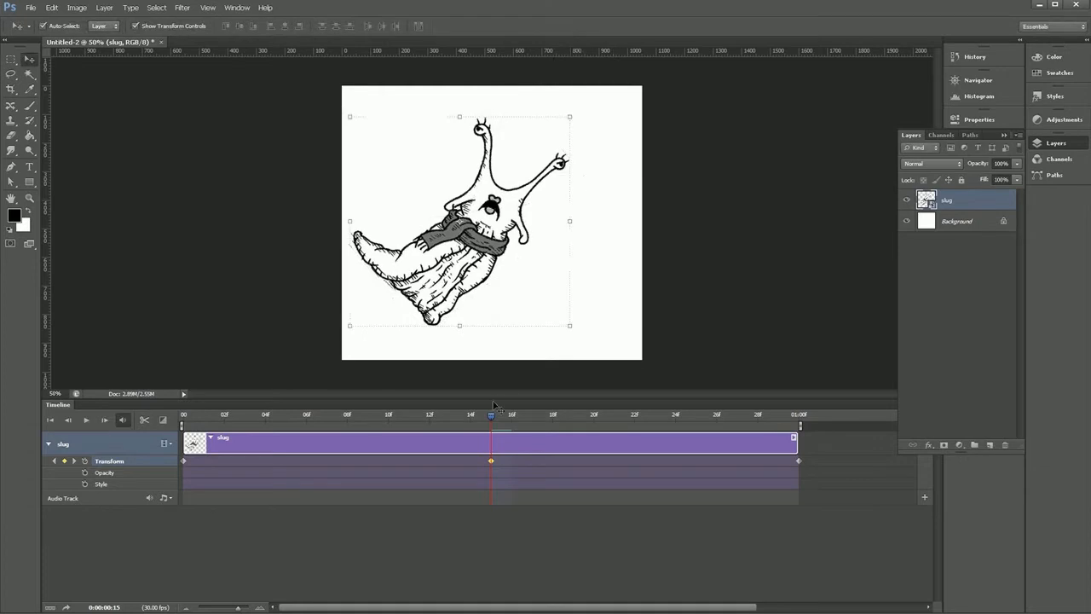
left_click(245, 416)
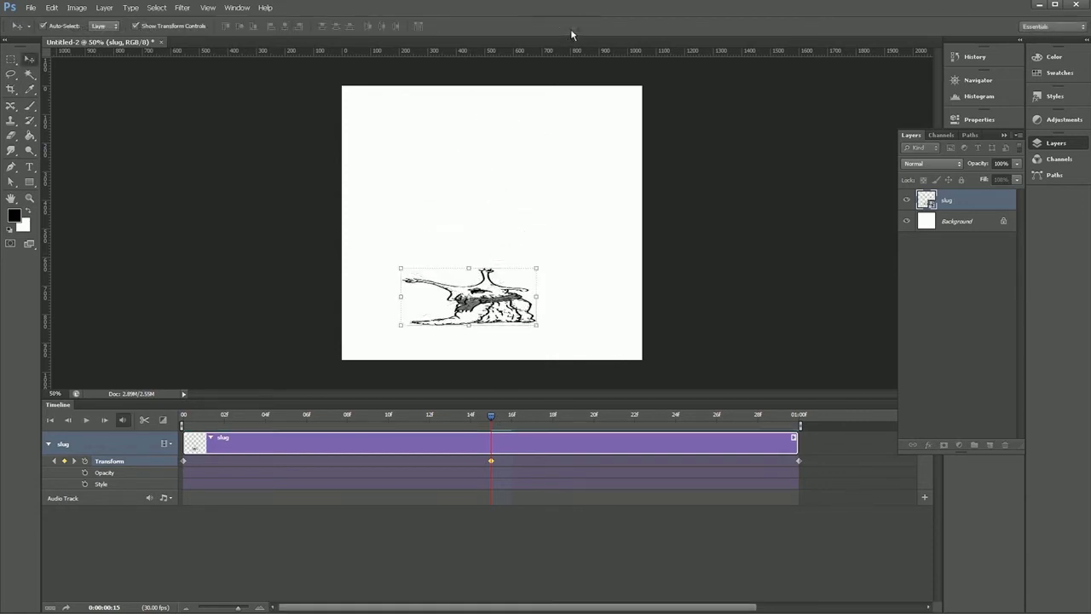
left_click(368, 416)
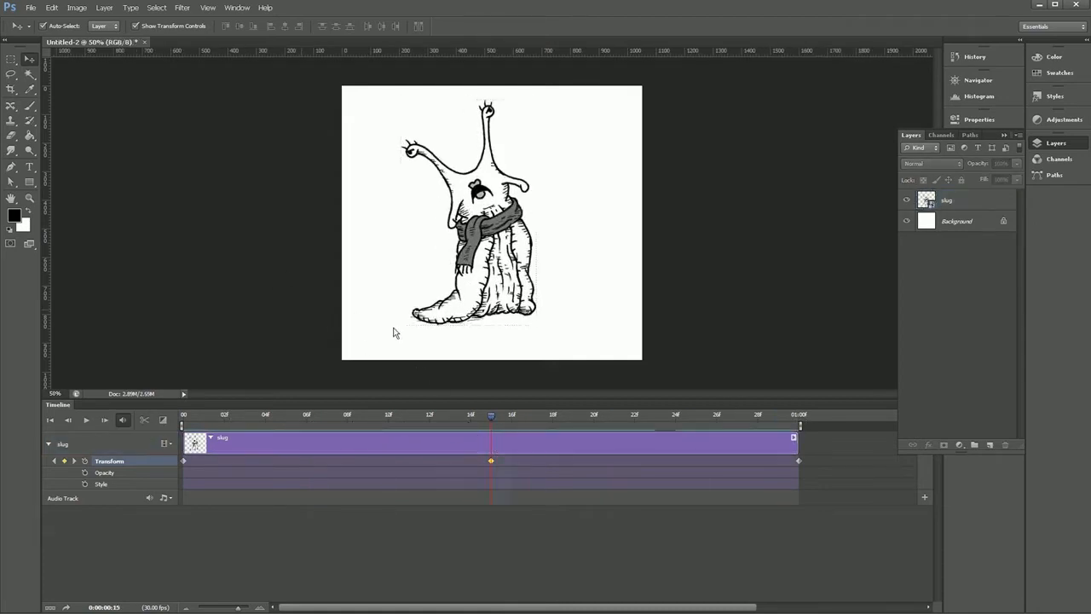
- Flip the slug horizontally at the middle keyframe via Edit > Transform
left_click(946, 199)
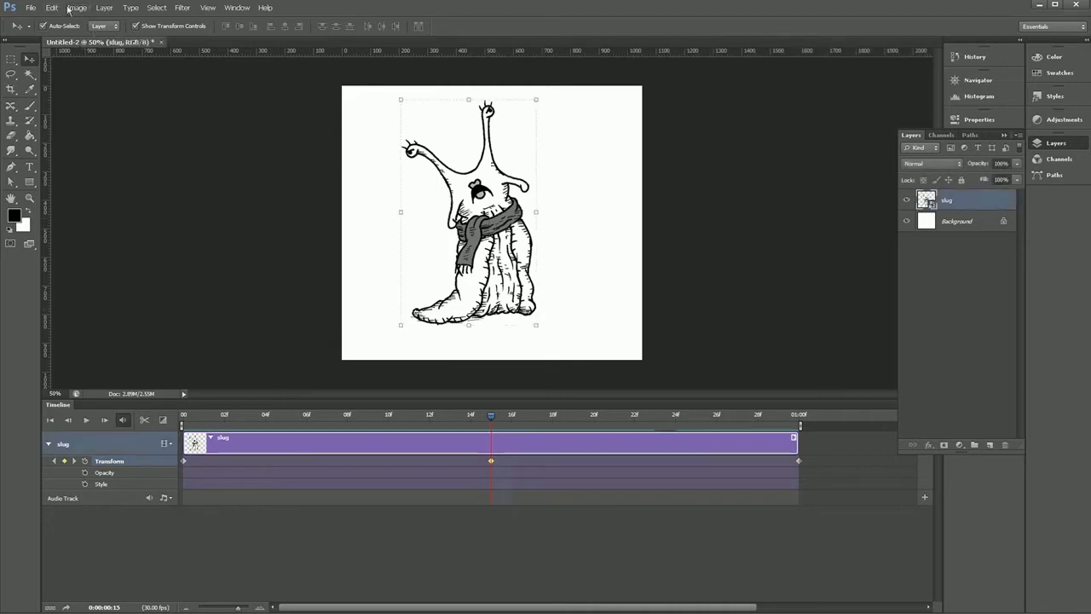
left_click(51, 6)
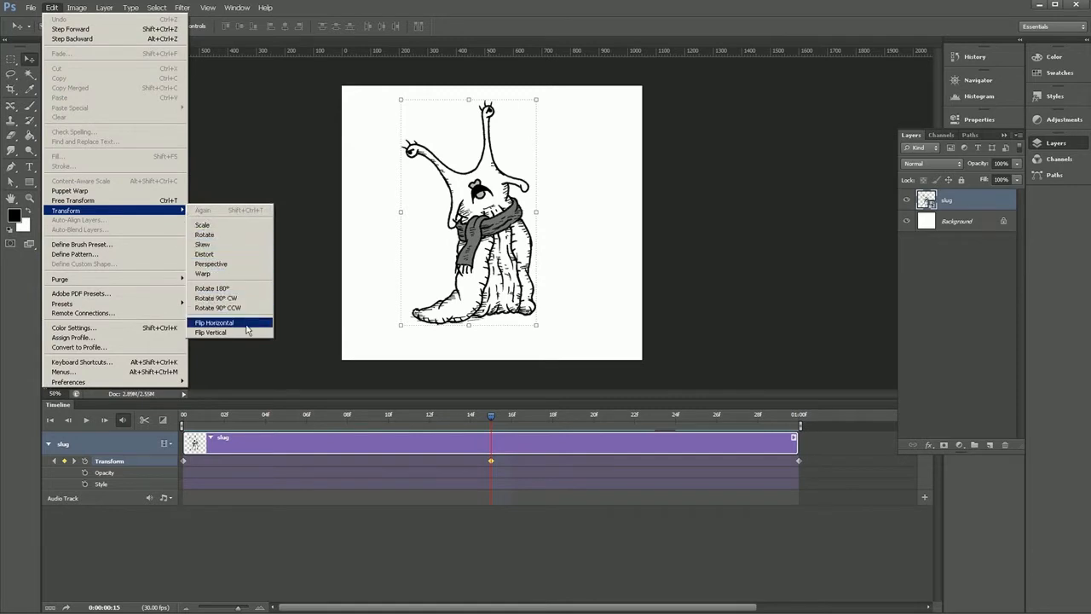
left_click(213, 322)
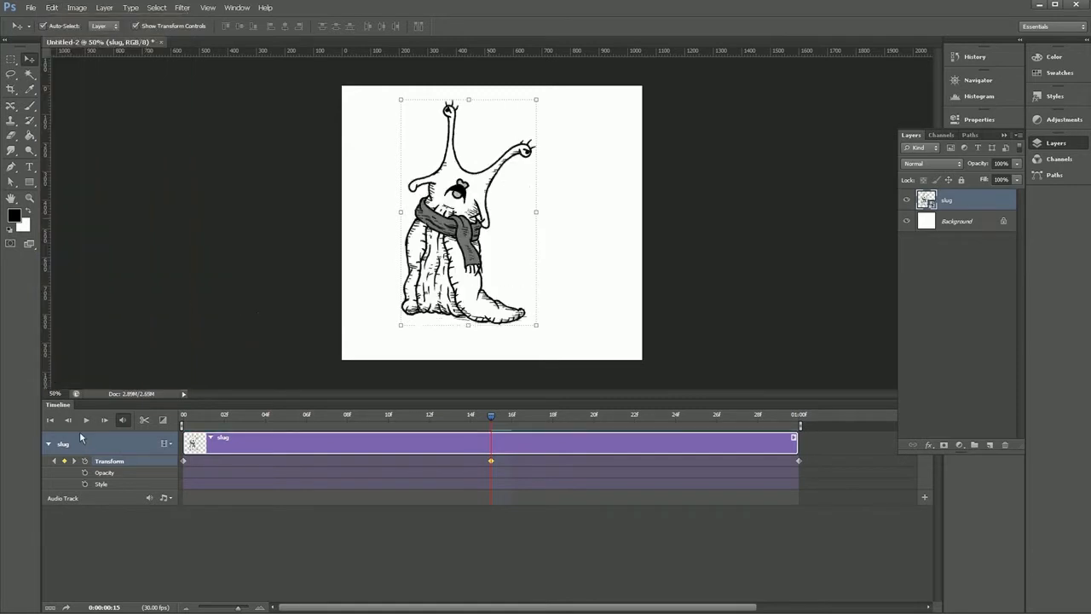
- Play the timeline to check the side-to-side swing, then stop playback
left_click(85, 419)
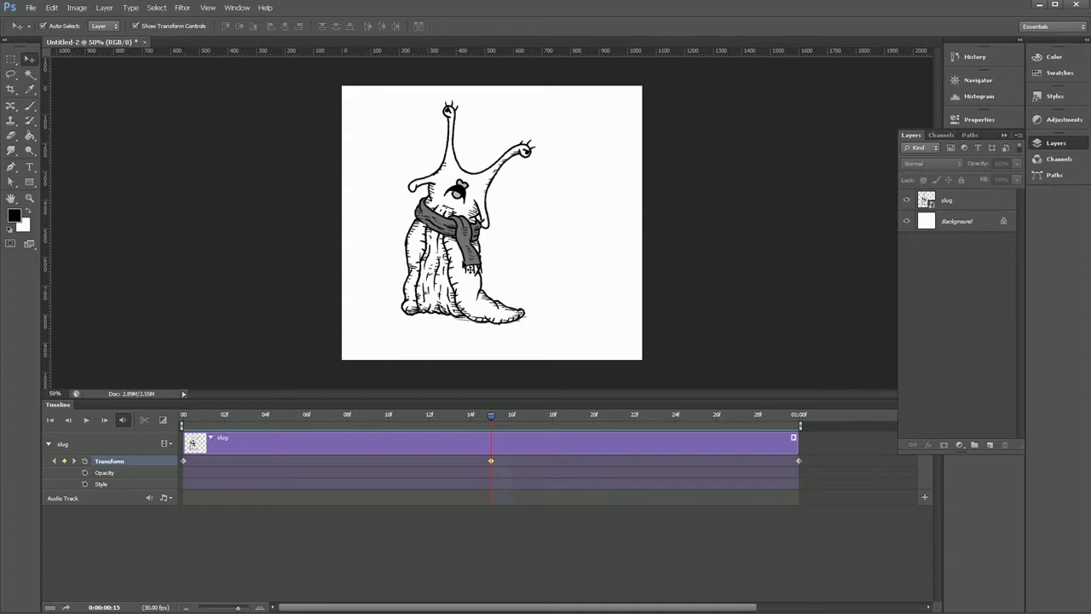
mouse_move(480, 440)
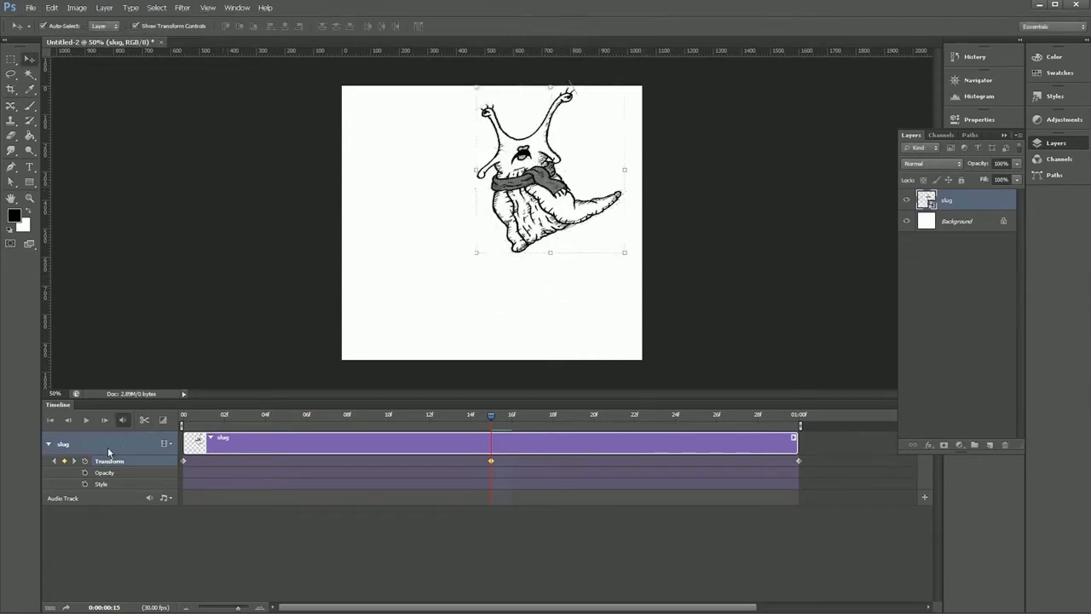
left_click(85, 420)
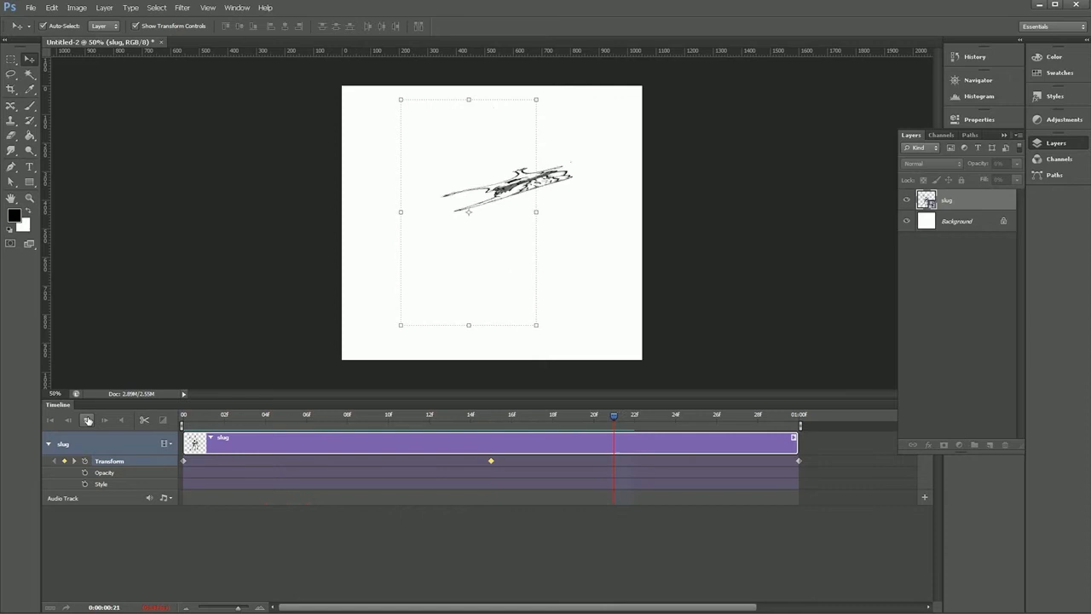
left_click(85, 419)
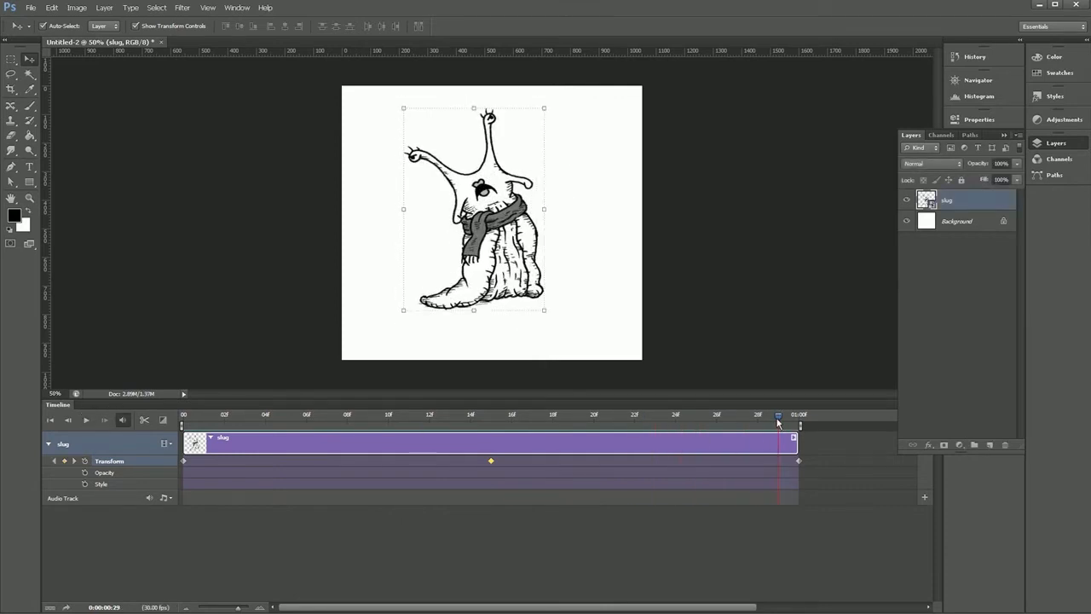
- At the middle keyframe, commit a 180° Free Transform rotation of the slug
left_click(491, 416)
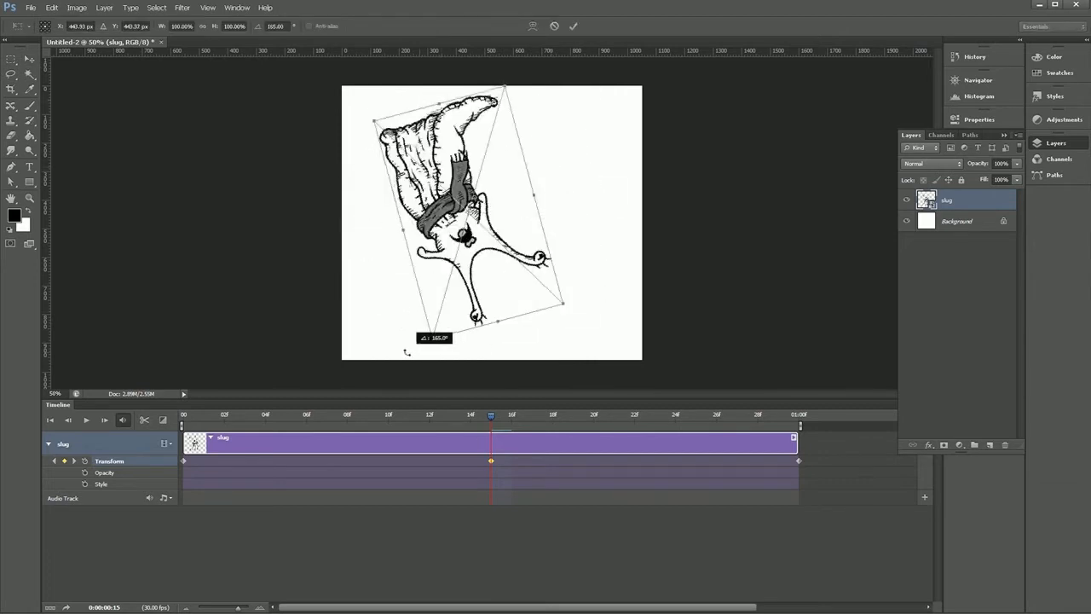
left_click(573, 26)
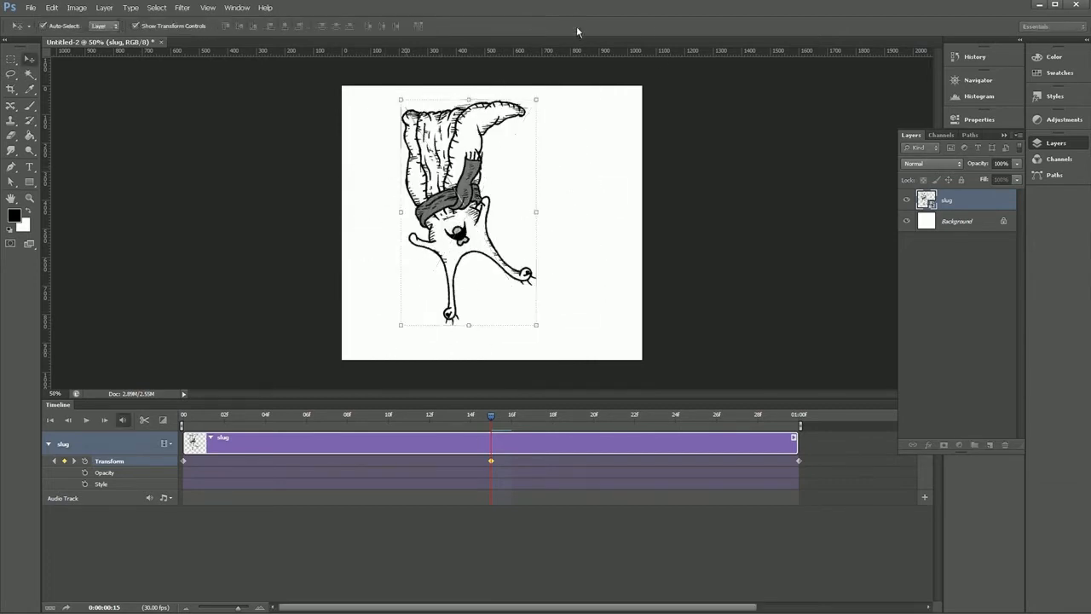
- Play the timeline to preview the tumble, then pause playback
left_click(85, 419)
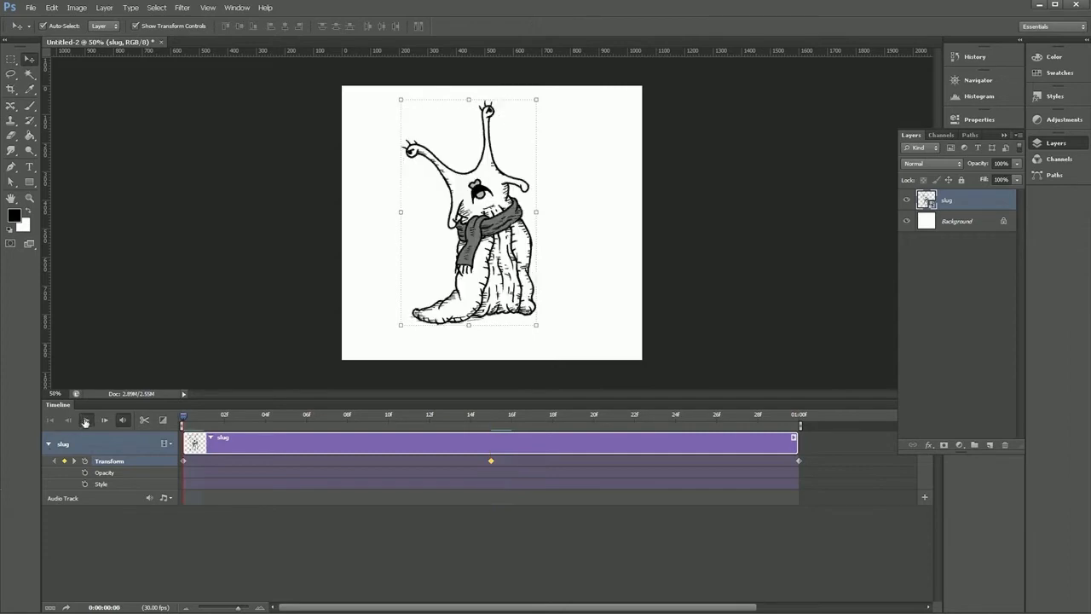
left_click(102, 419)
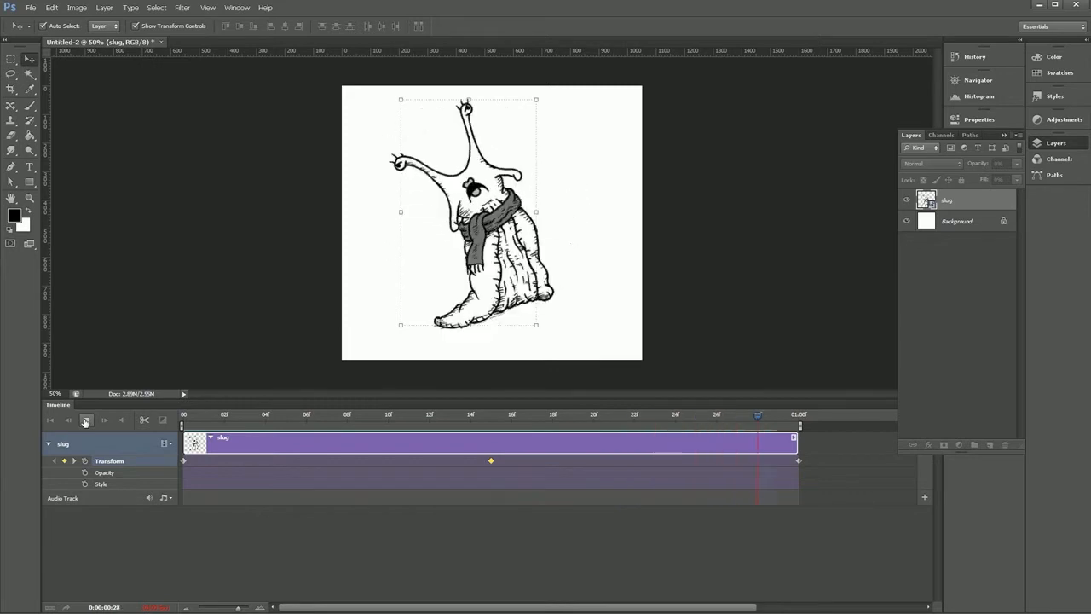
left_click(85, 419)
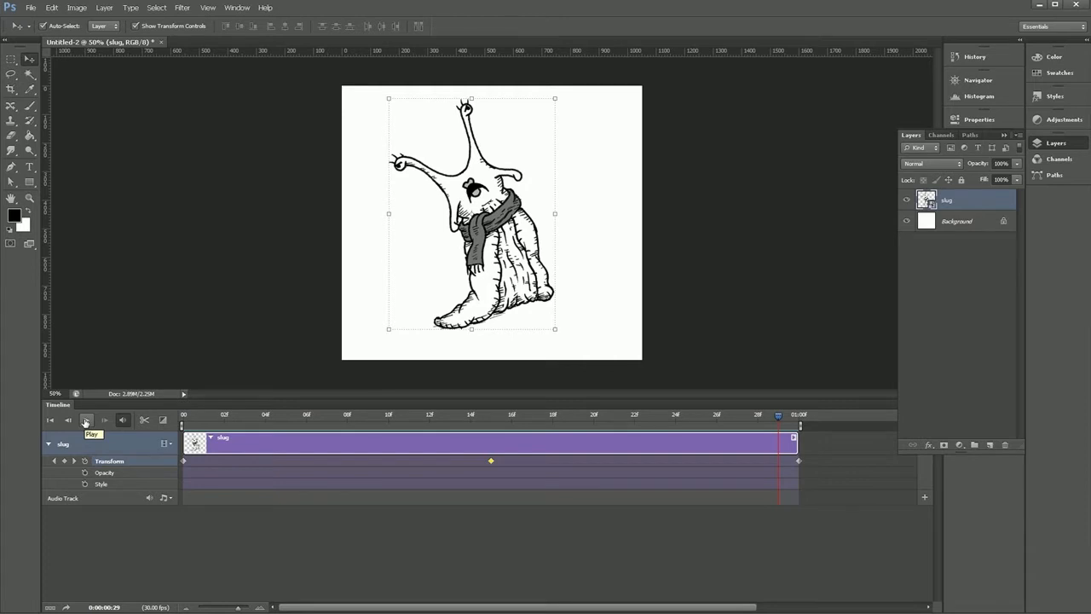
mouse_move(562, 385)
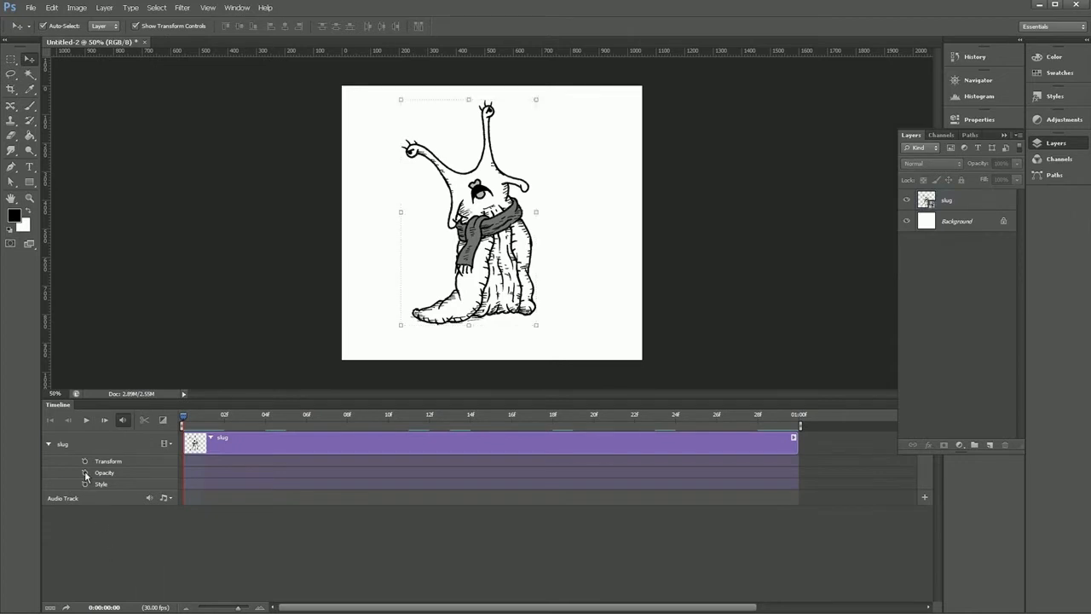
- Enable the slug's Opacity stopwatch, add a start keyframe, then clear the opacity keyframes again
left_click(85, 474)
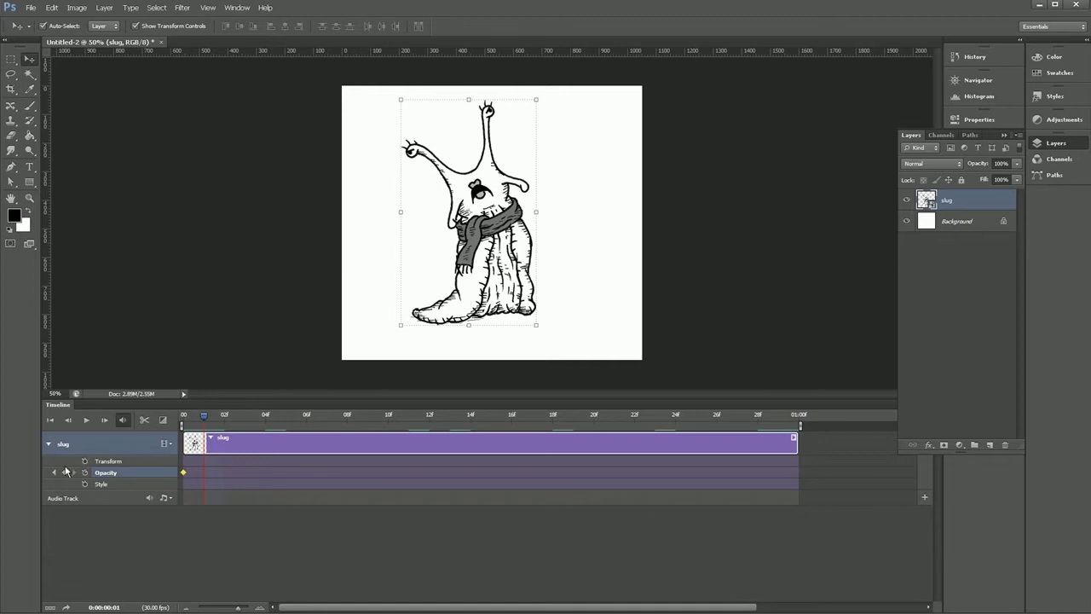
left_click(204, 473)
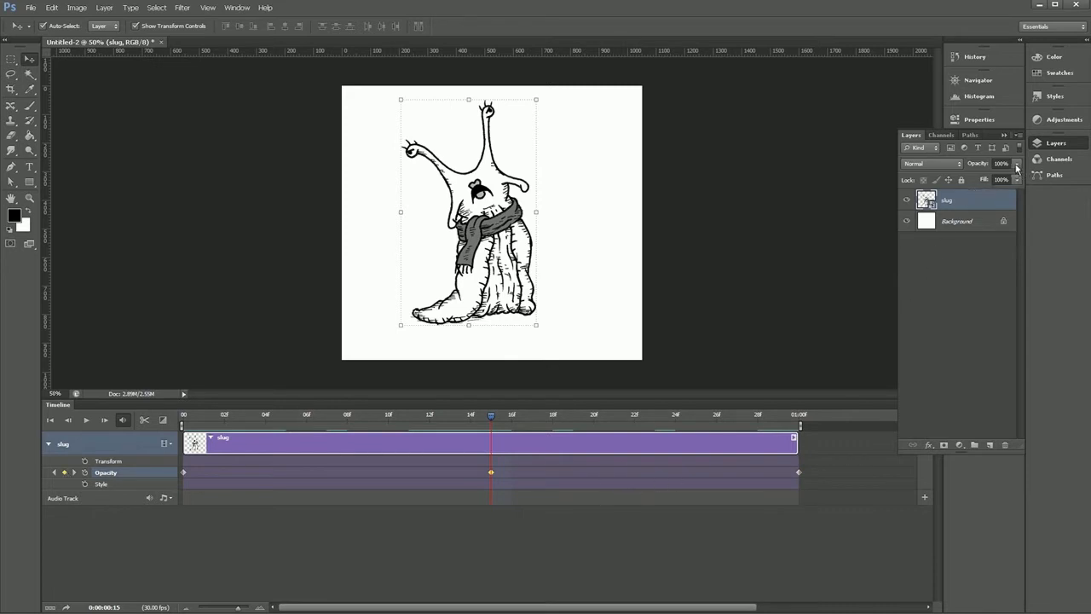
left_click(1015, 163)
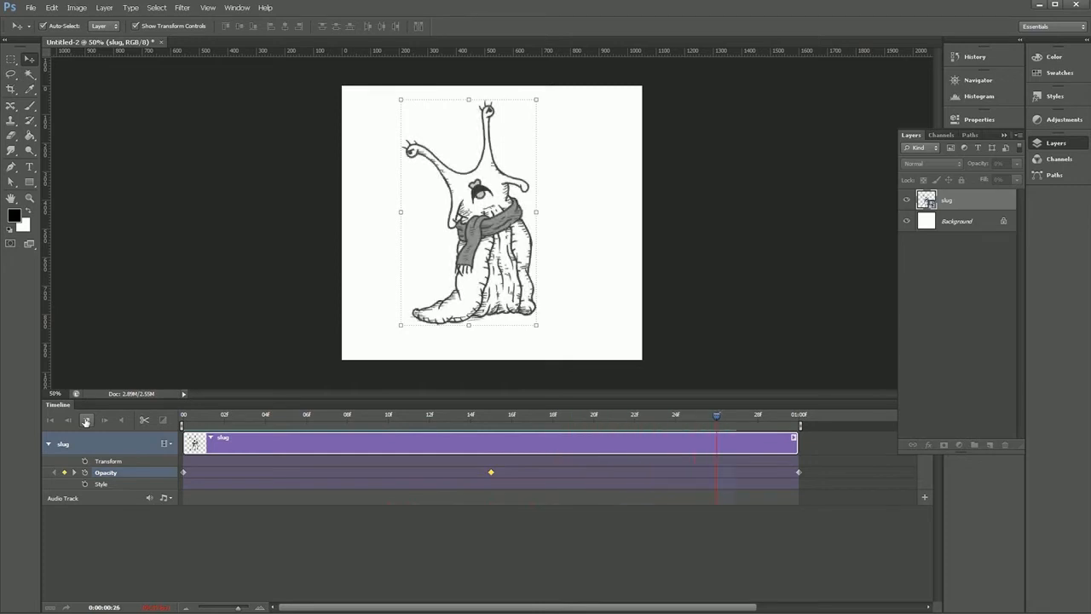
left_click(86, 419)
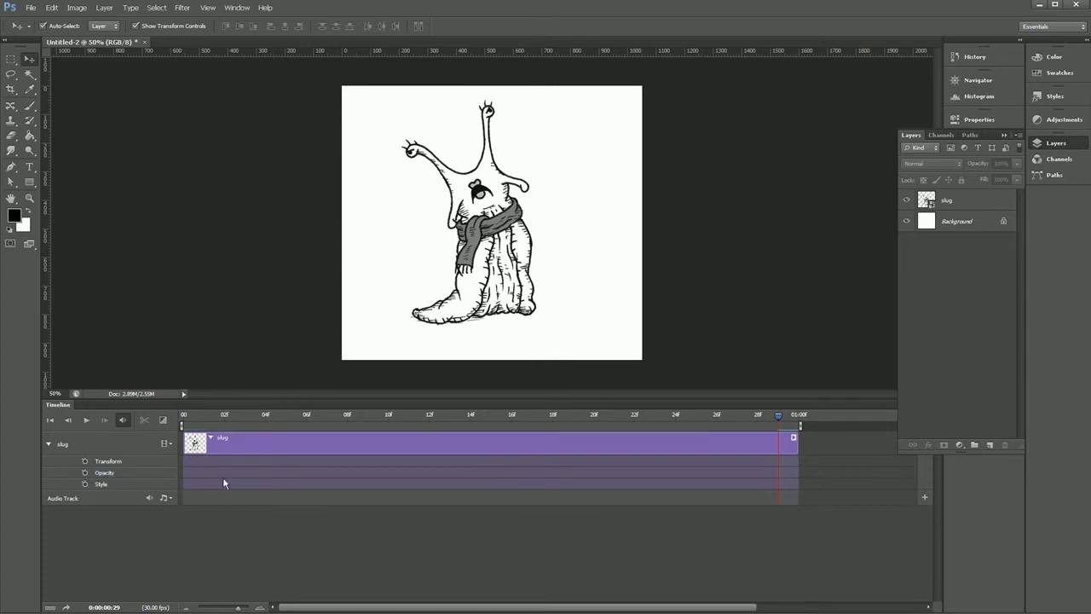
mouse_move(252, 556)
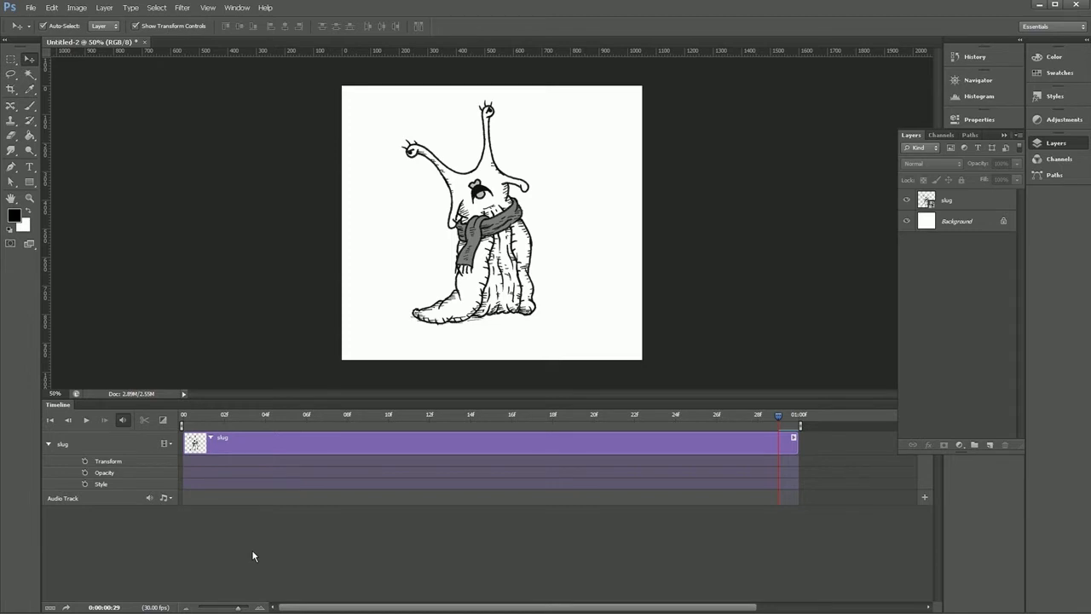
mouse_move(78, 508)
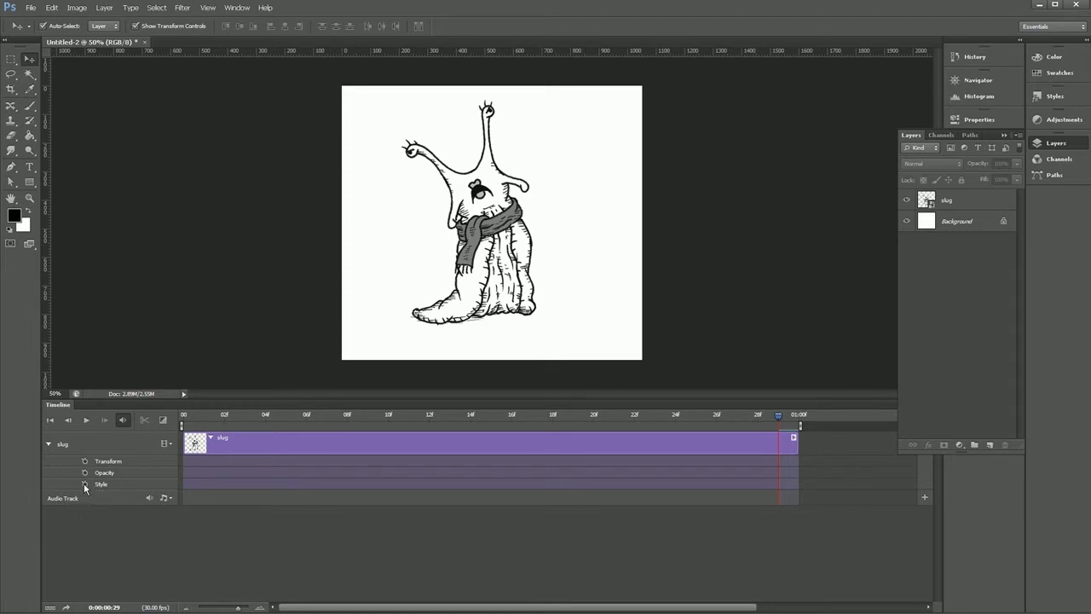
- Enable the Style stopwatch with start and end keyframes and apply a preset style mid-clip
left_click(85, 484)
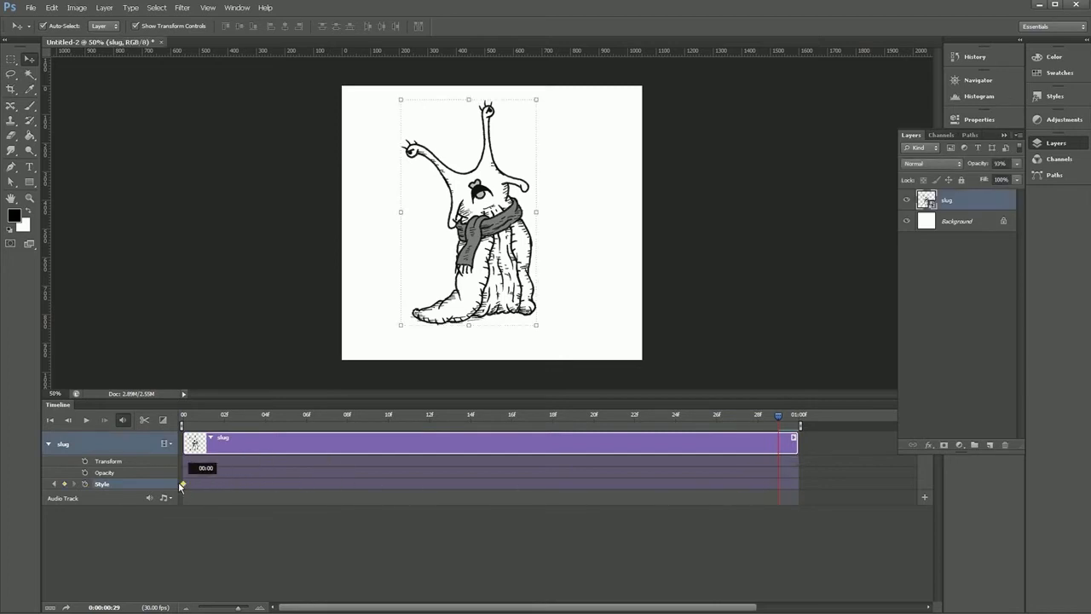
left_click(85, 484)
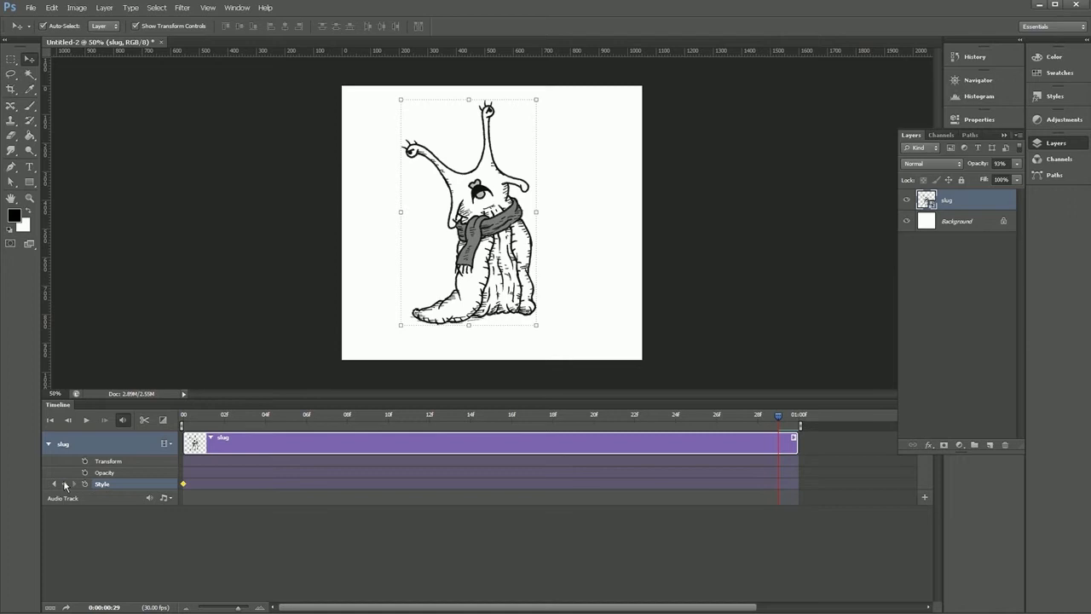
left_click(102, 484)
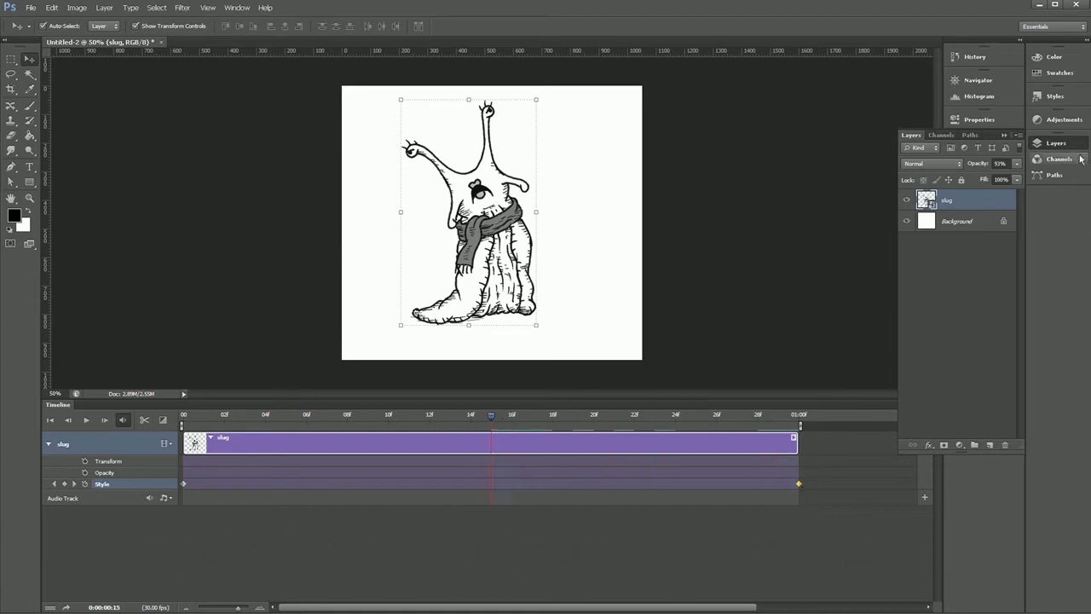
left_click(1053, 95)
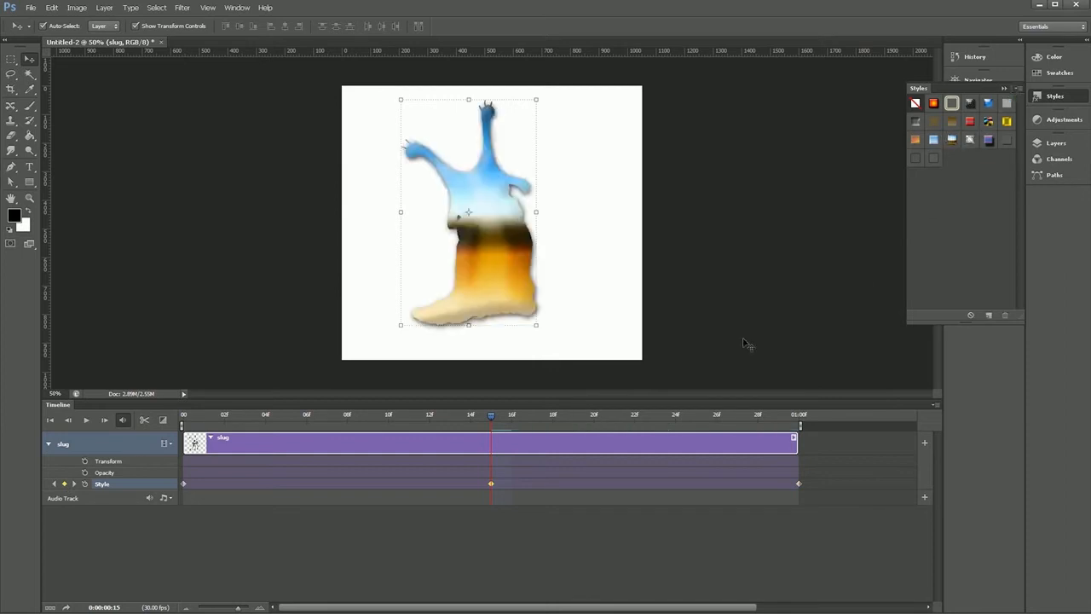
- Rewind to the first frame and play the style fade animation, then stop the preview
left_click(85, 419)
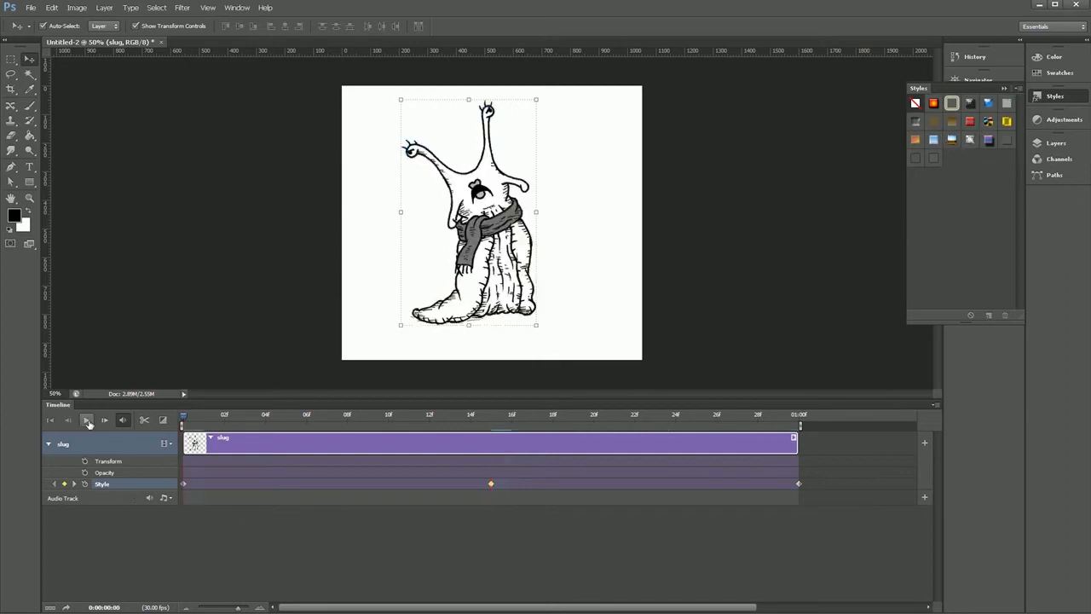
left_click(87, 419)
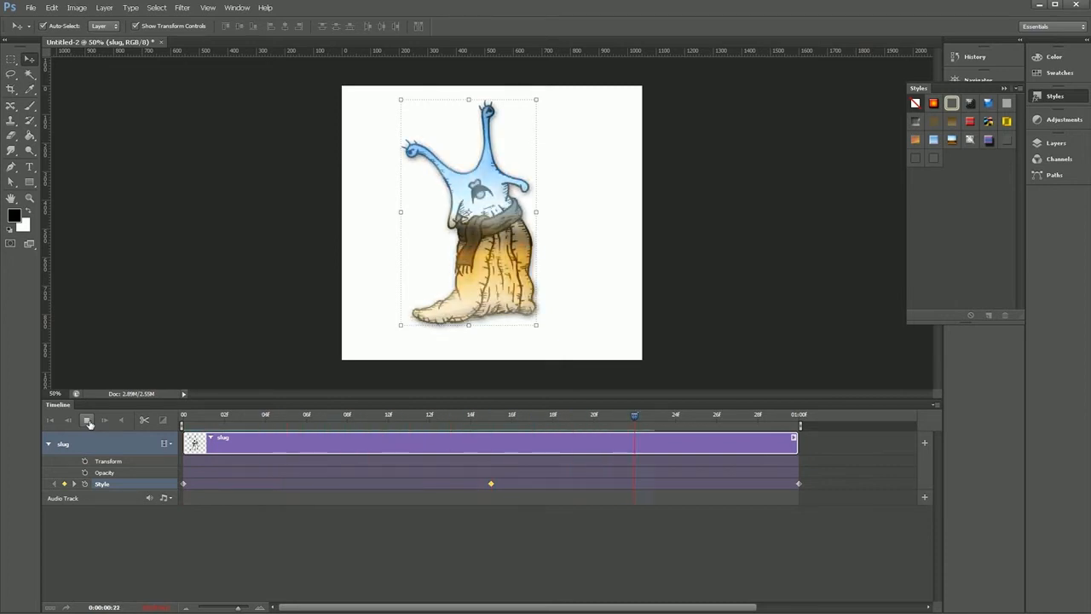
left_click(89, 420)
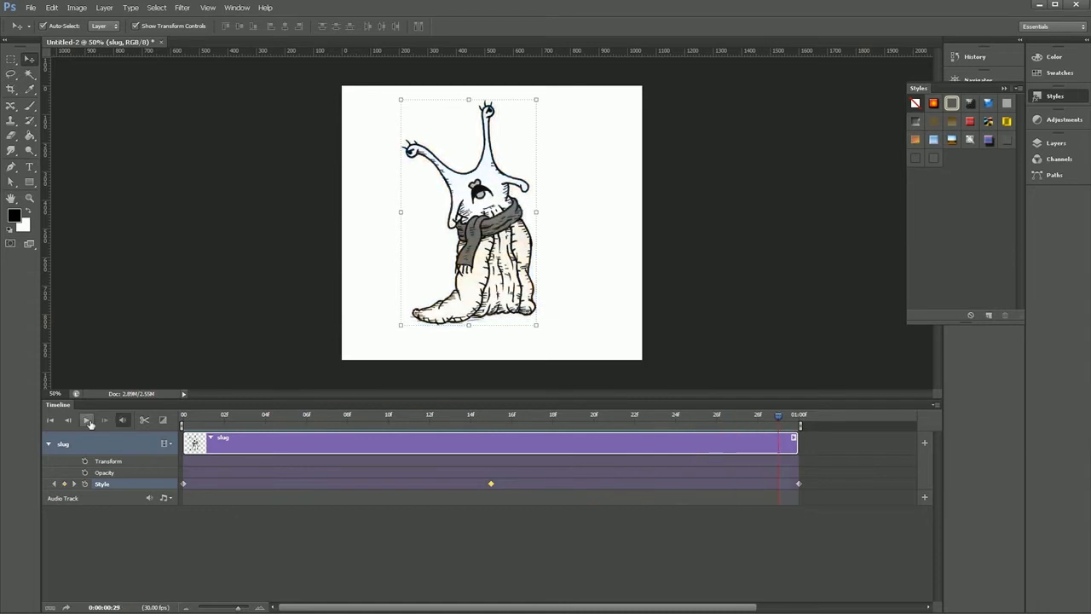
left_click(85, 419)
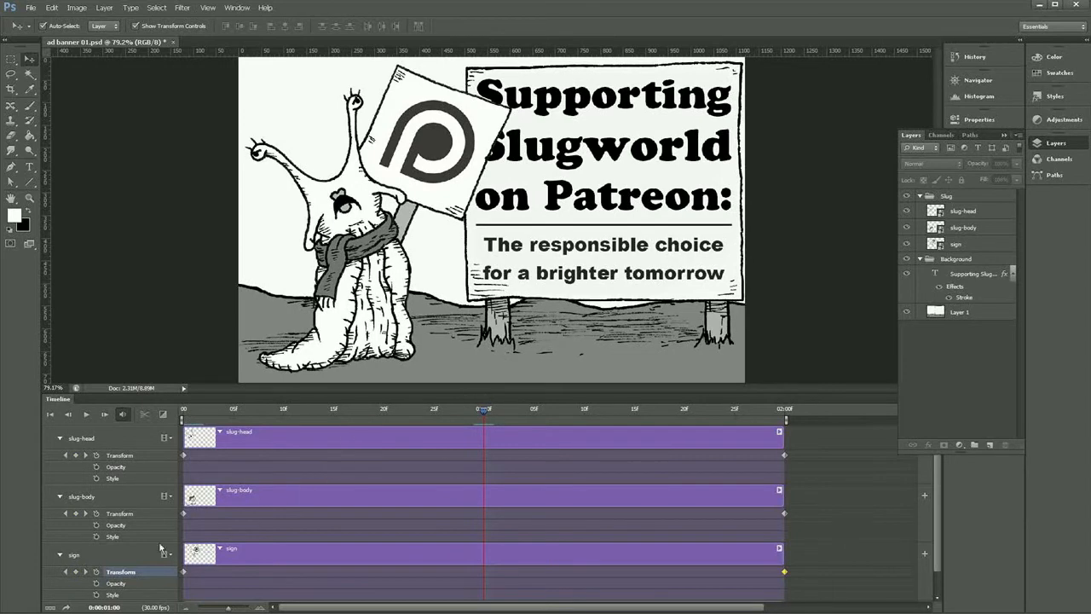
- Enable the Transform stopwatch on the slug body, slug head and sign layers of the banner
left_click(82, 496)
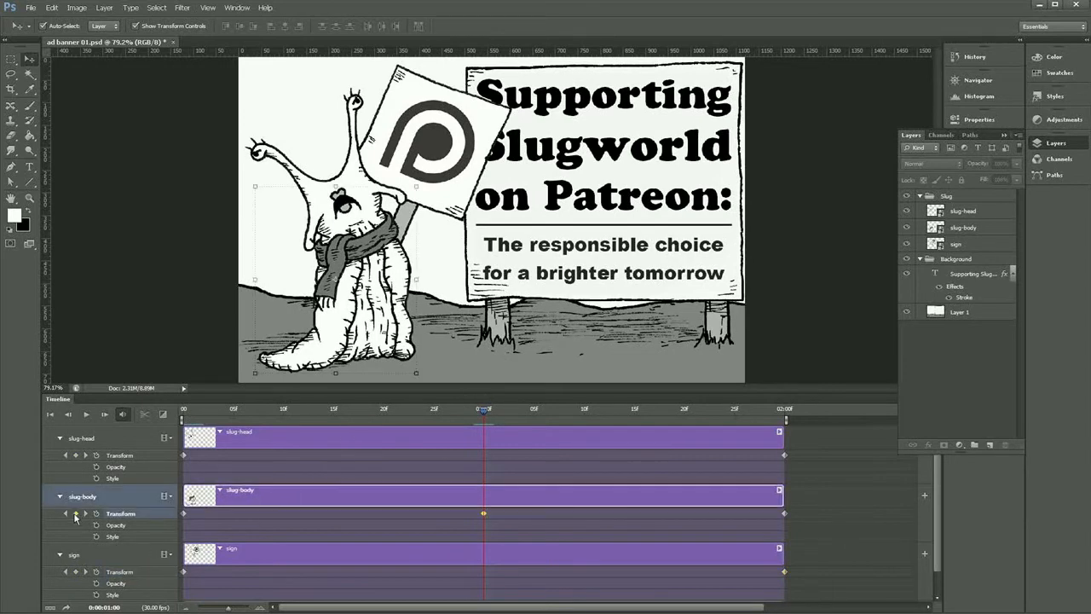
left_click(963, 228)
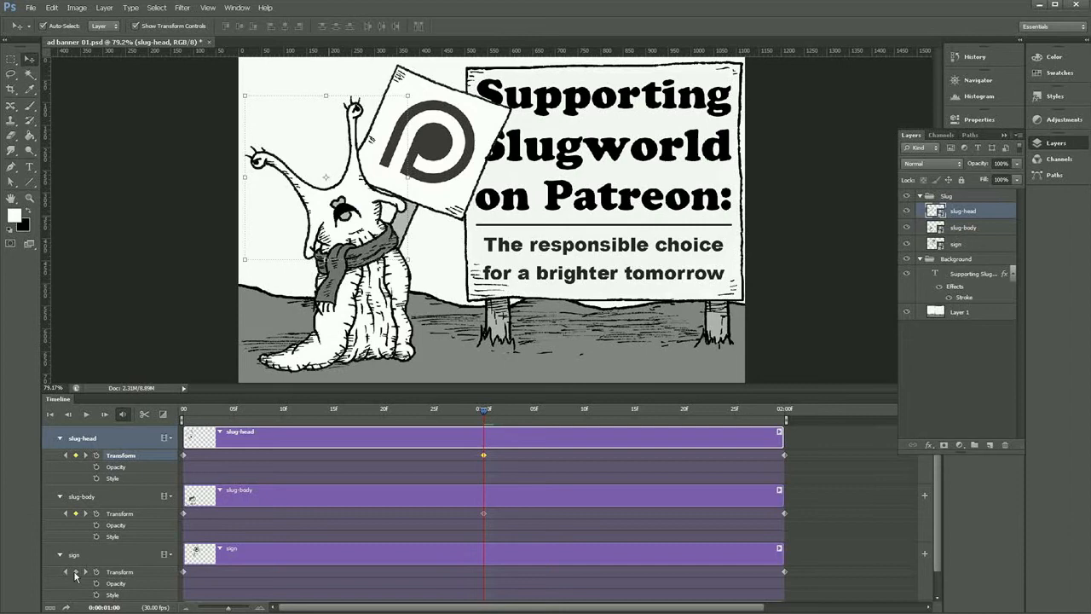
left_click(954, 243)
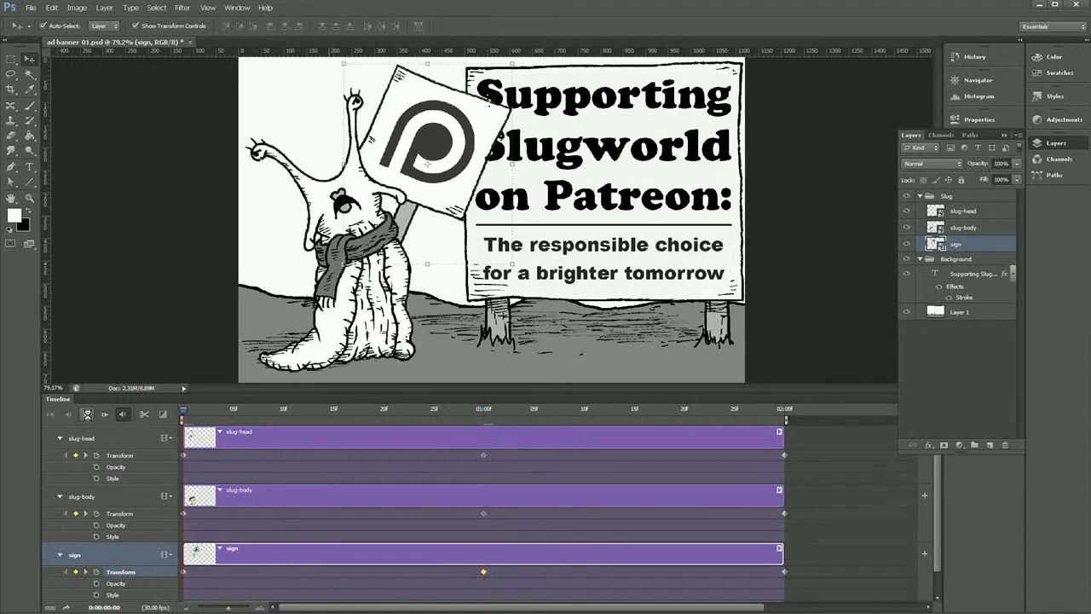
left_click(242, 410)
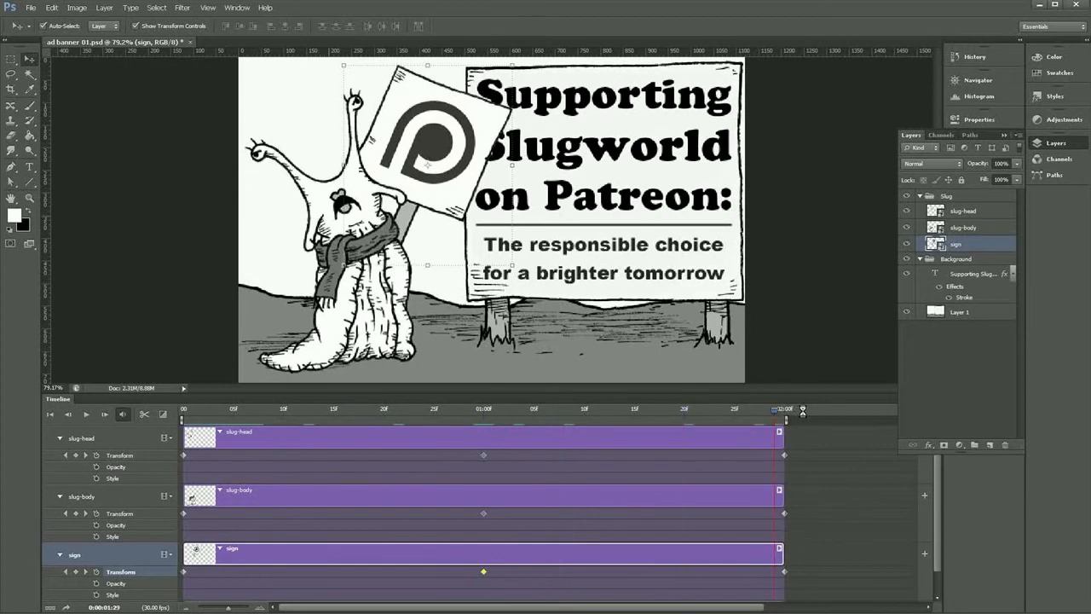
left_click(491, 409)
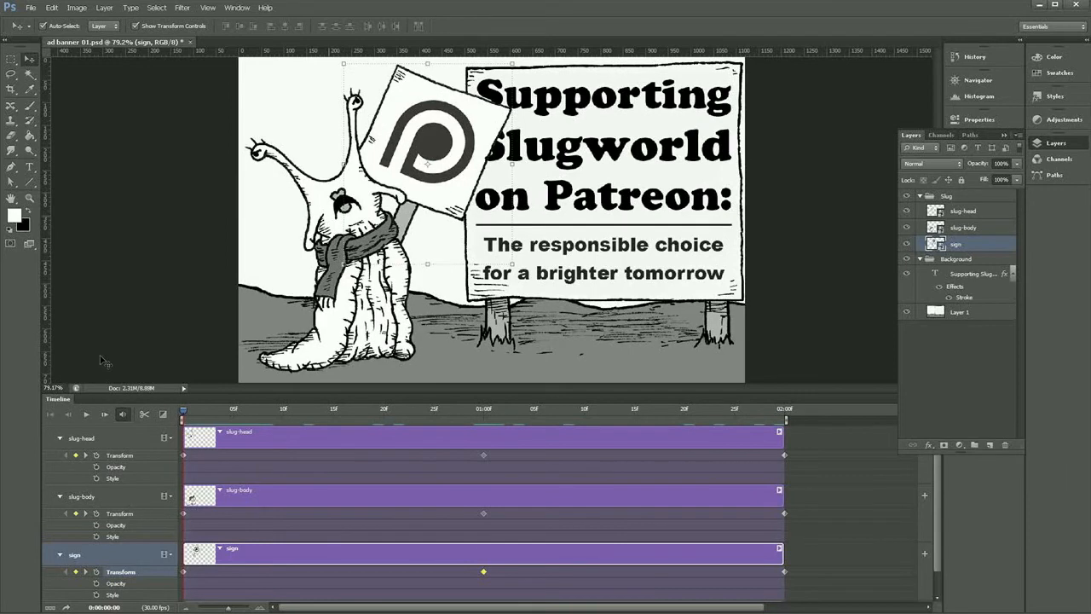
mouse_move(344, 510)
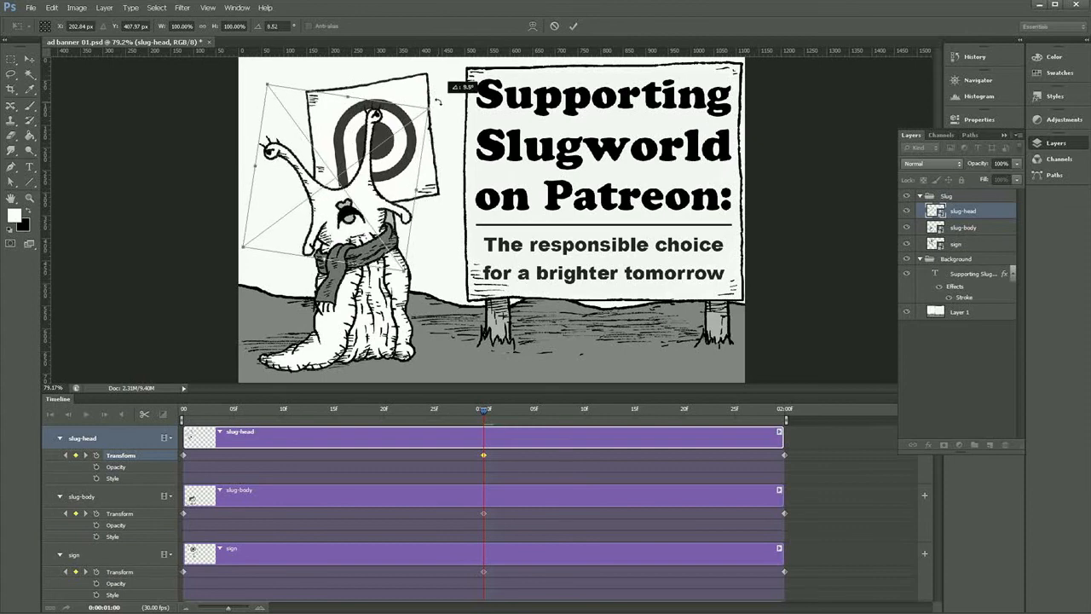
- Commit the mid-clip Free Transform rotation that tilts the slug head
left_click(573, 25)
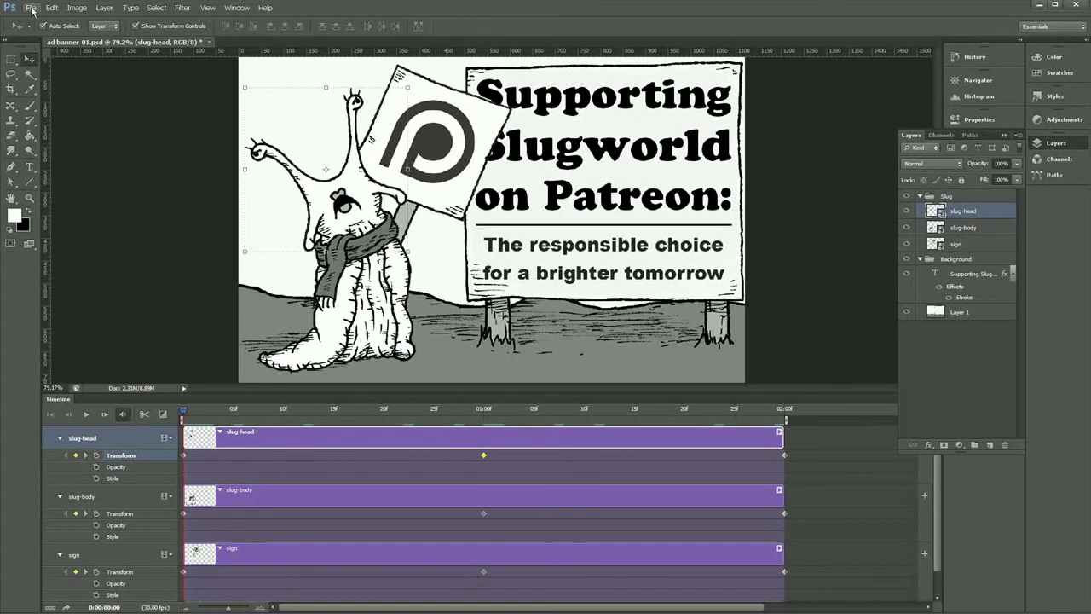
- Start Save for Web, choose the GIF Restrictive preset and preview the banner animation
left_click(30, 7)
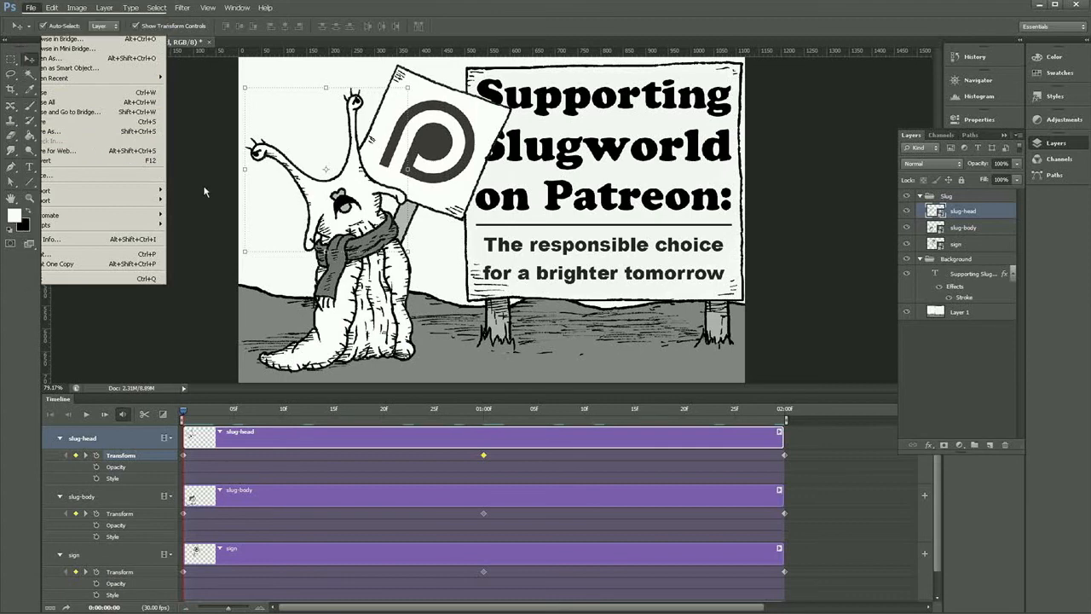
left_click(64, 140)
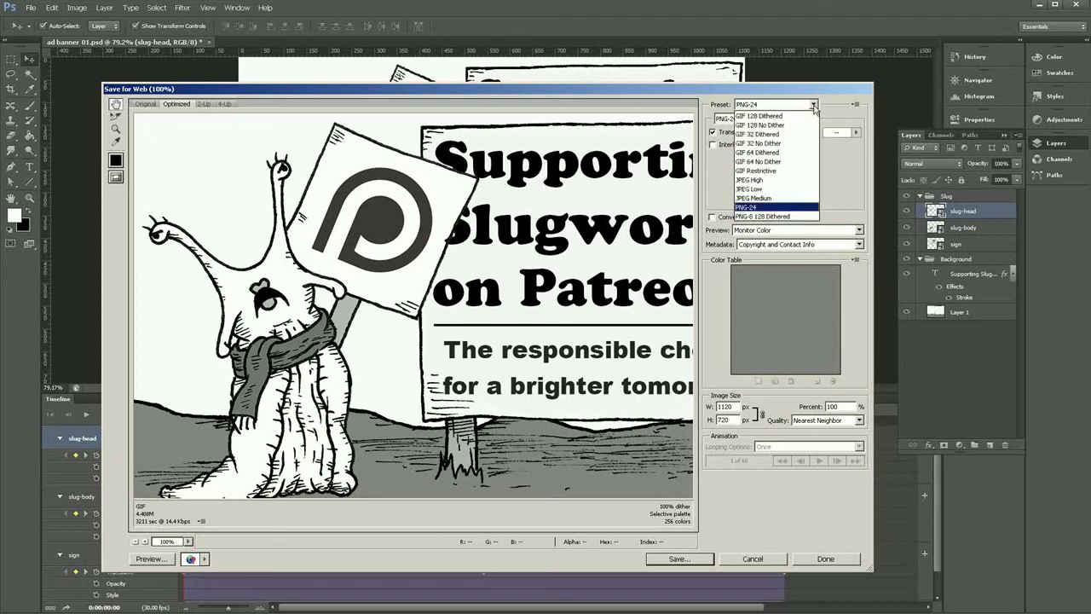
mouse_move(756, 171)
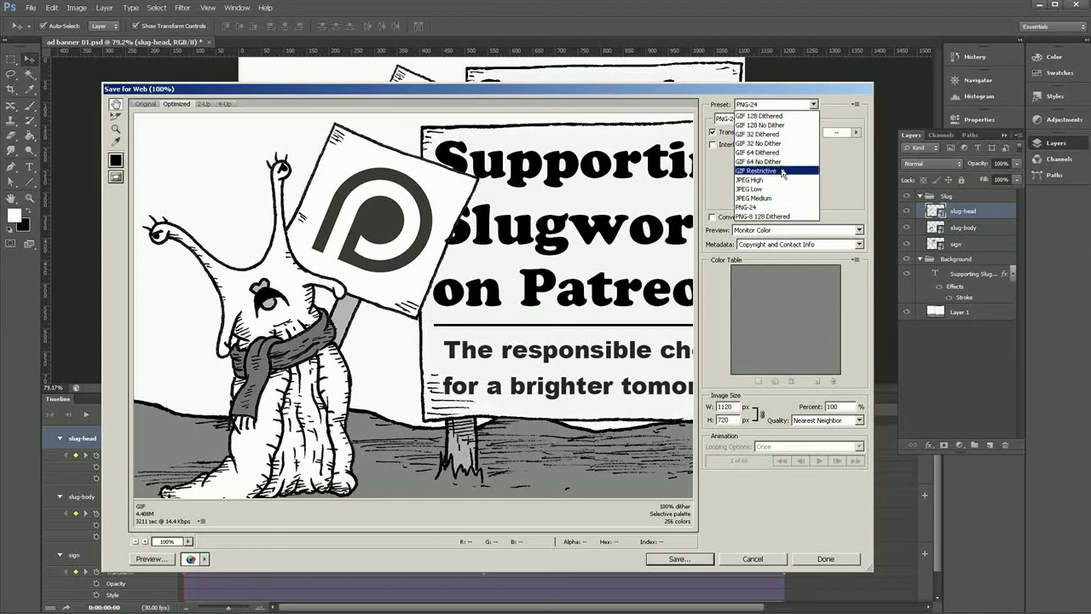
left_click(757, 170)
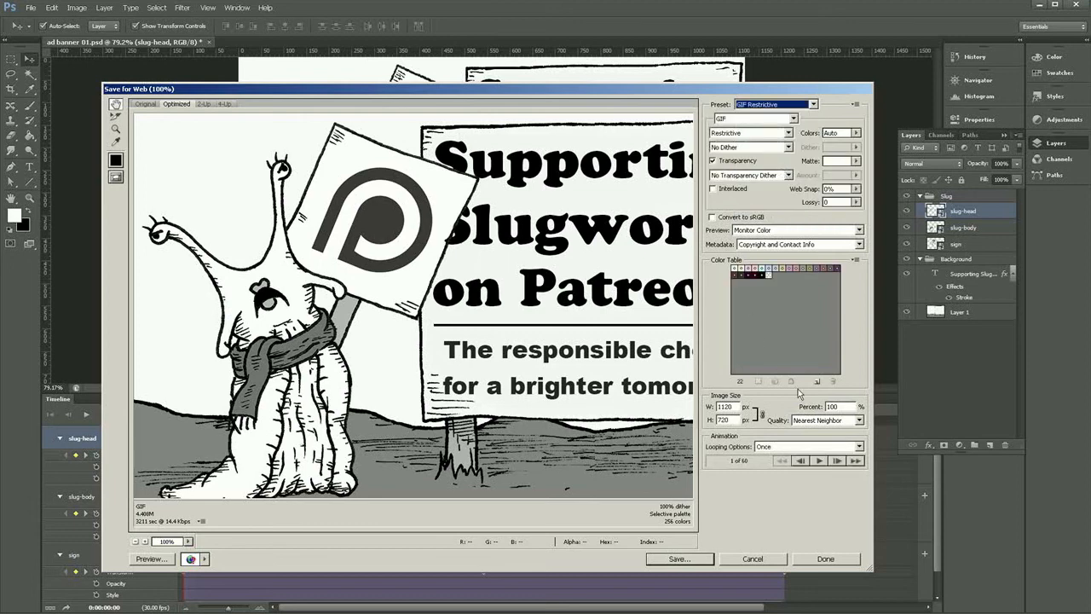
mouse_move(817, 460)
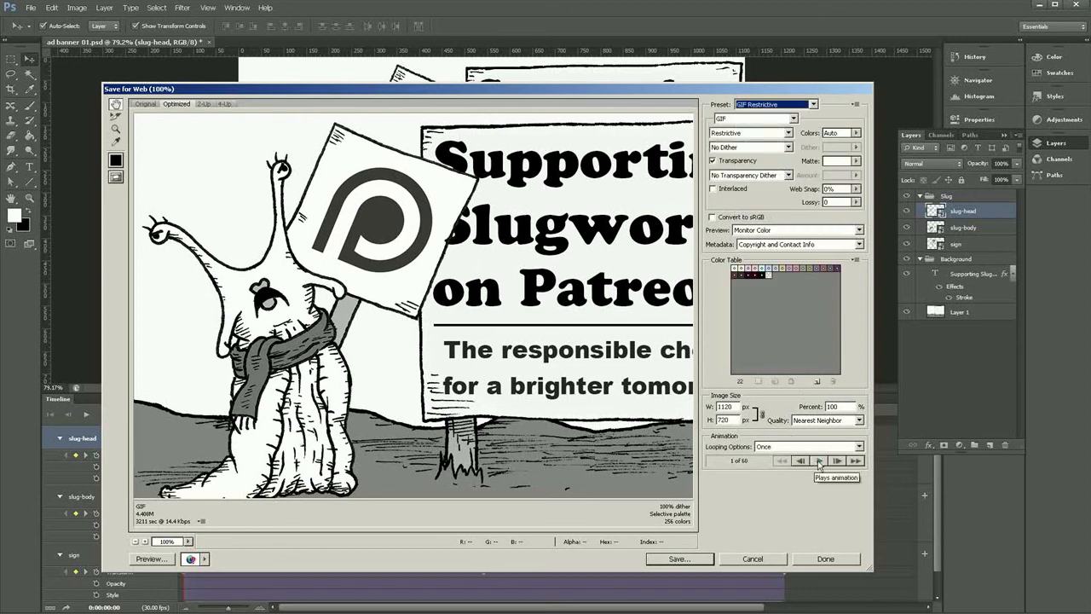
left_click(818, 460)
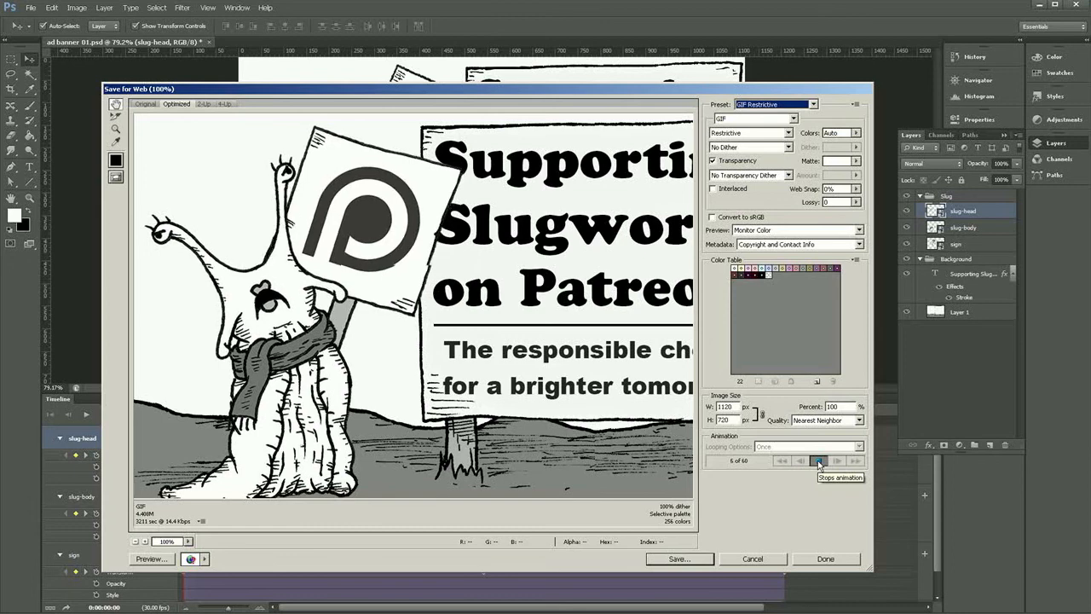
- Set the GIF's Looping Options to Forever and preview the shrunken banner animation
left_click(818, 460)
type("280")
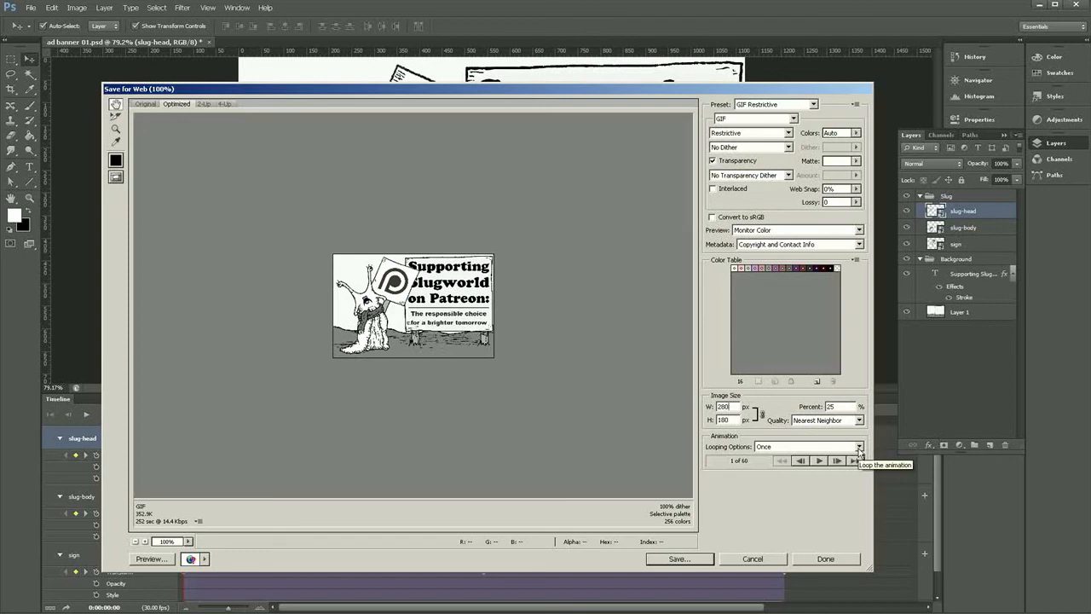
left_click(859, 447)
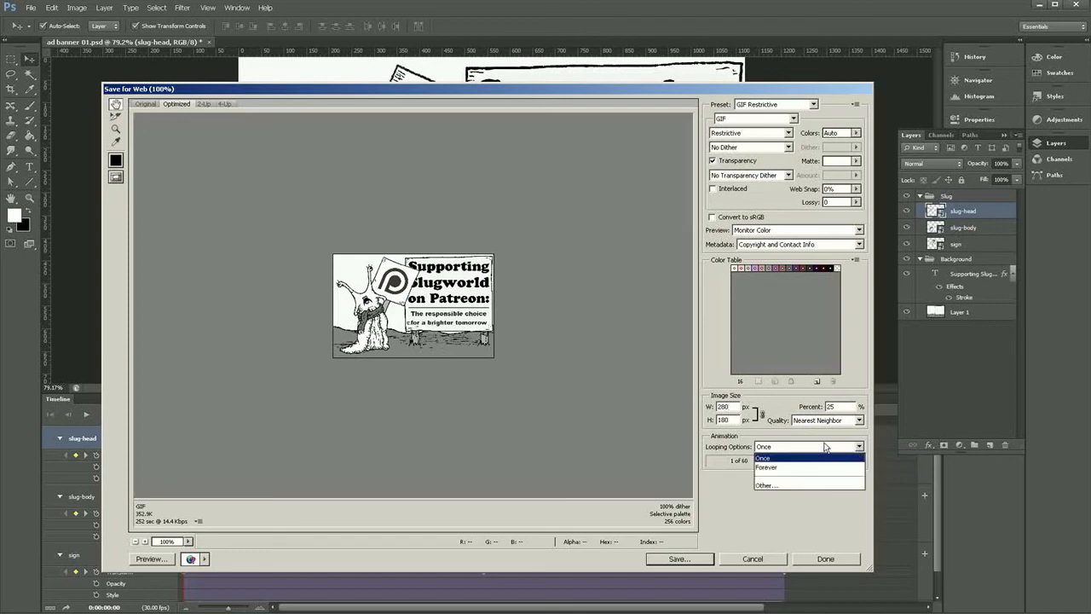
left_click(765, 467)
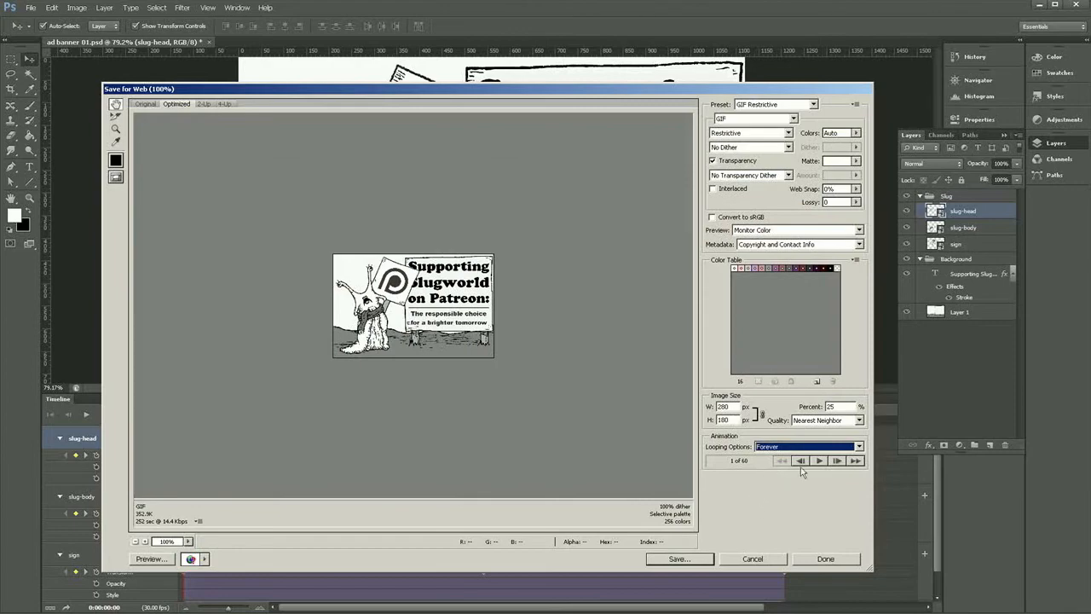
left_click(818, 460)
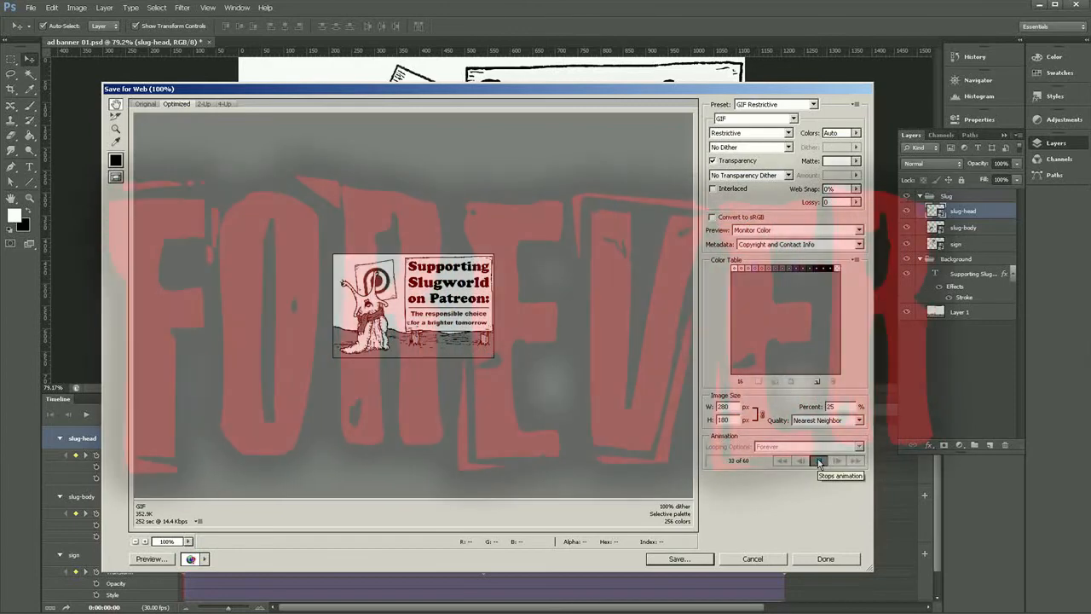
left_click(818, 460)
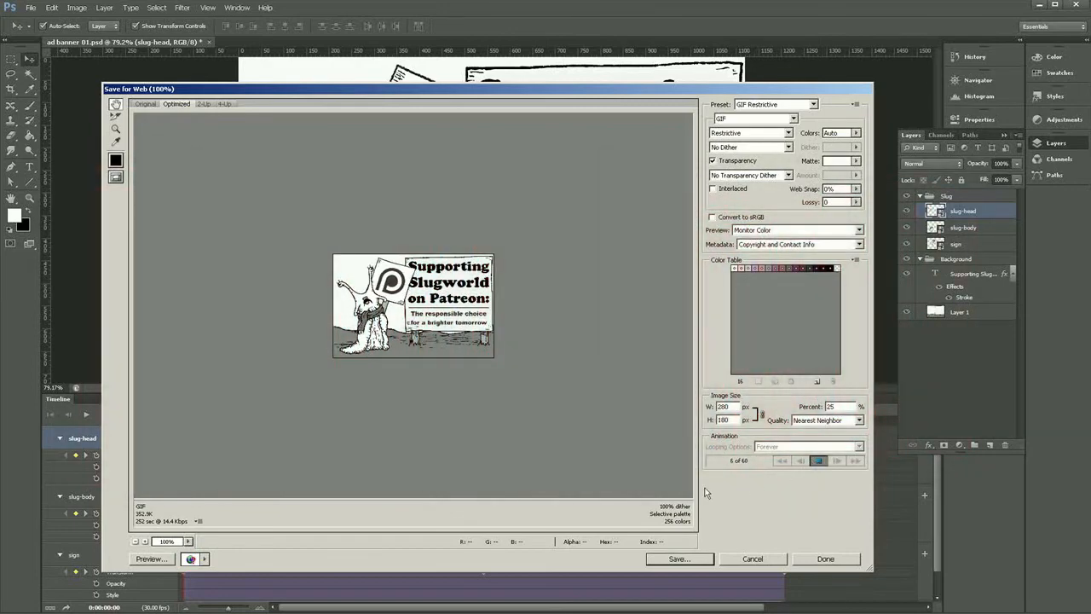